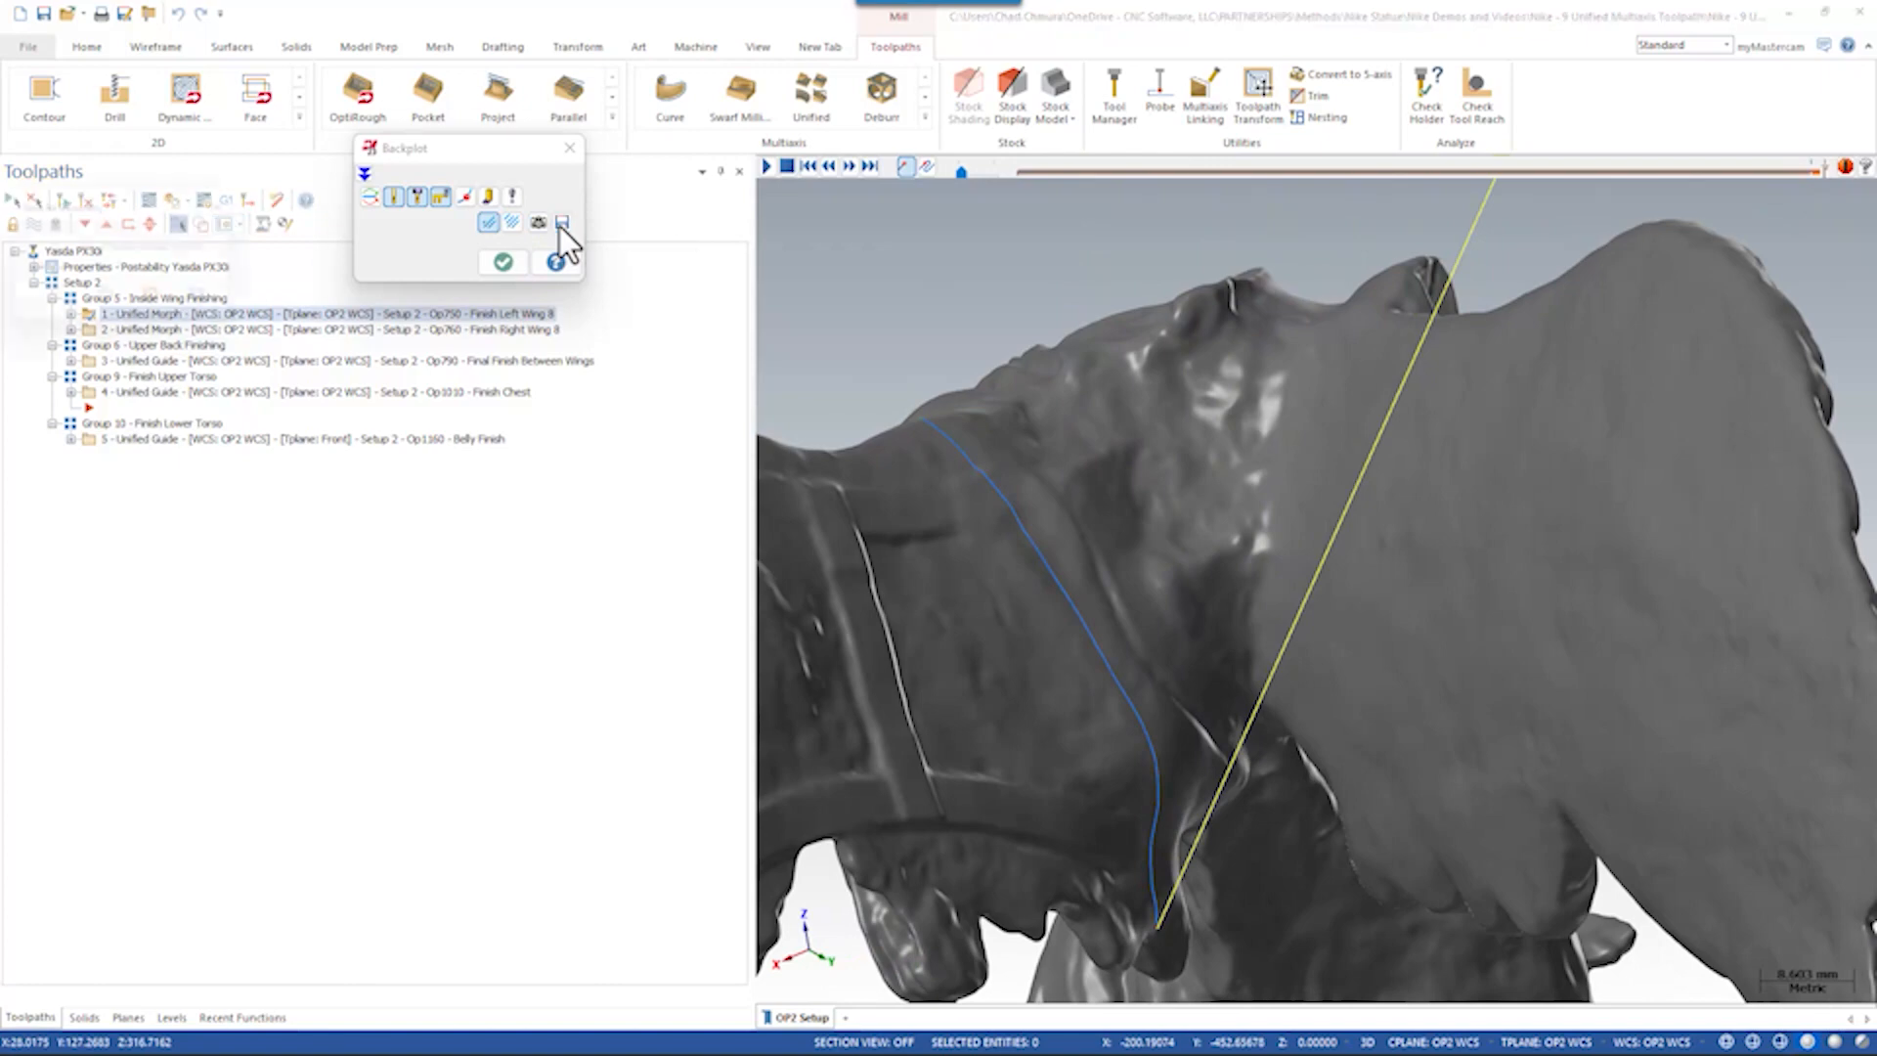
- Cancel saving the backplotted left-wing path as geometry and close Backplot
{"action": "left_click", "coordinate": [560, 223]}
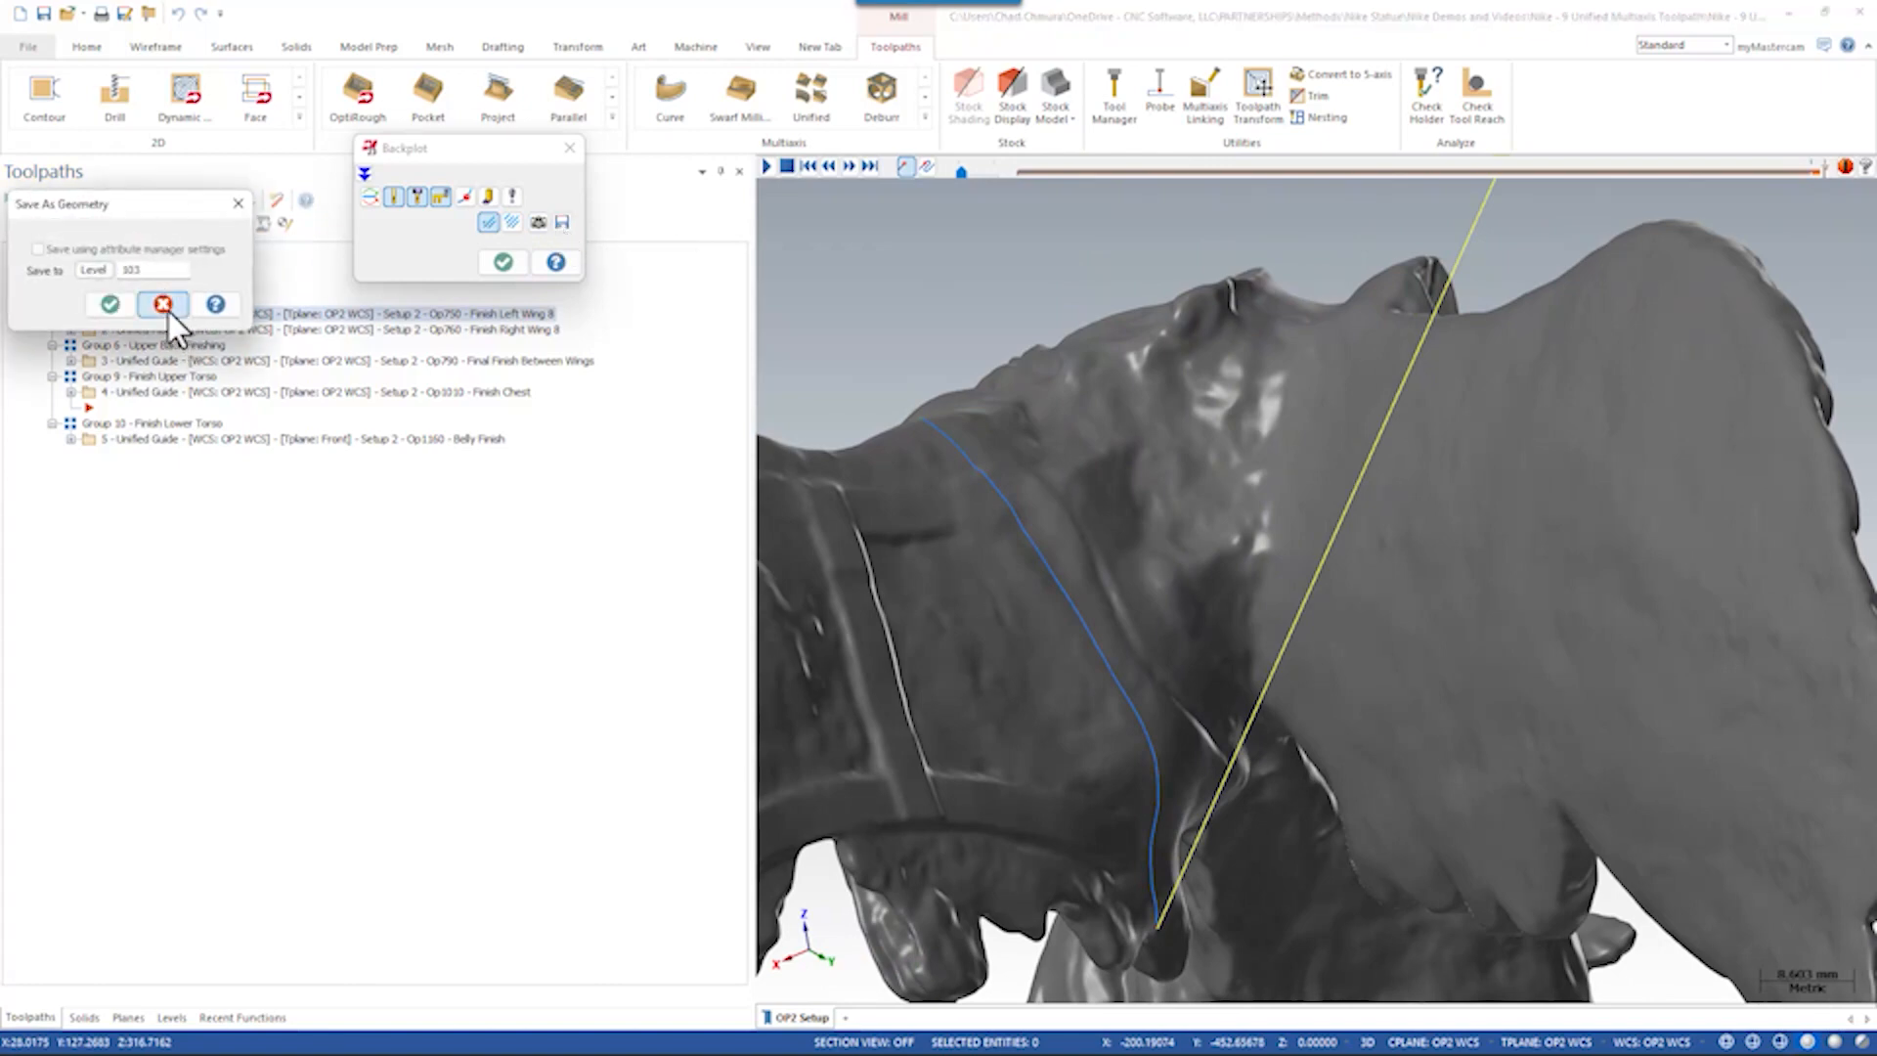
{"action": "left_click", "coordinate": [163, 303]}
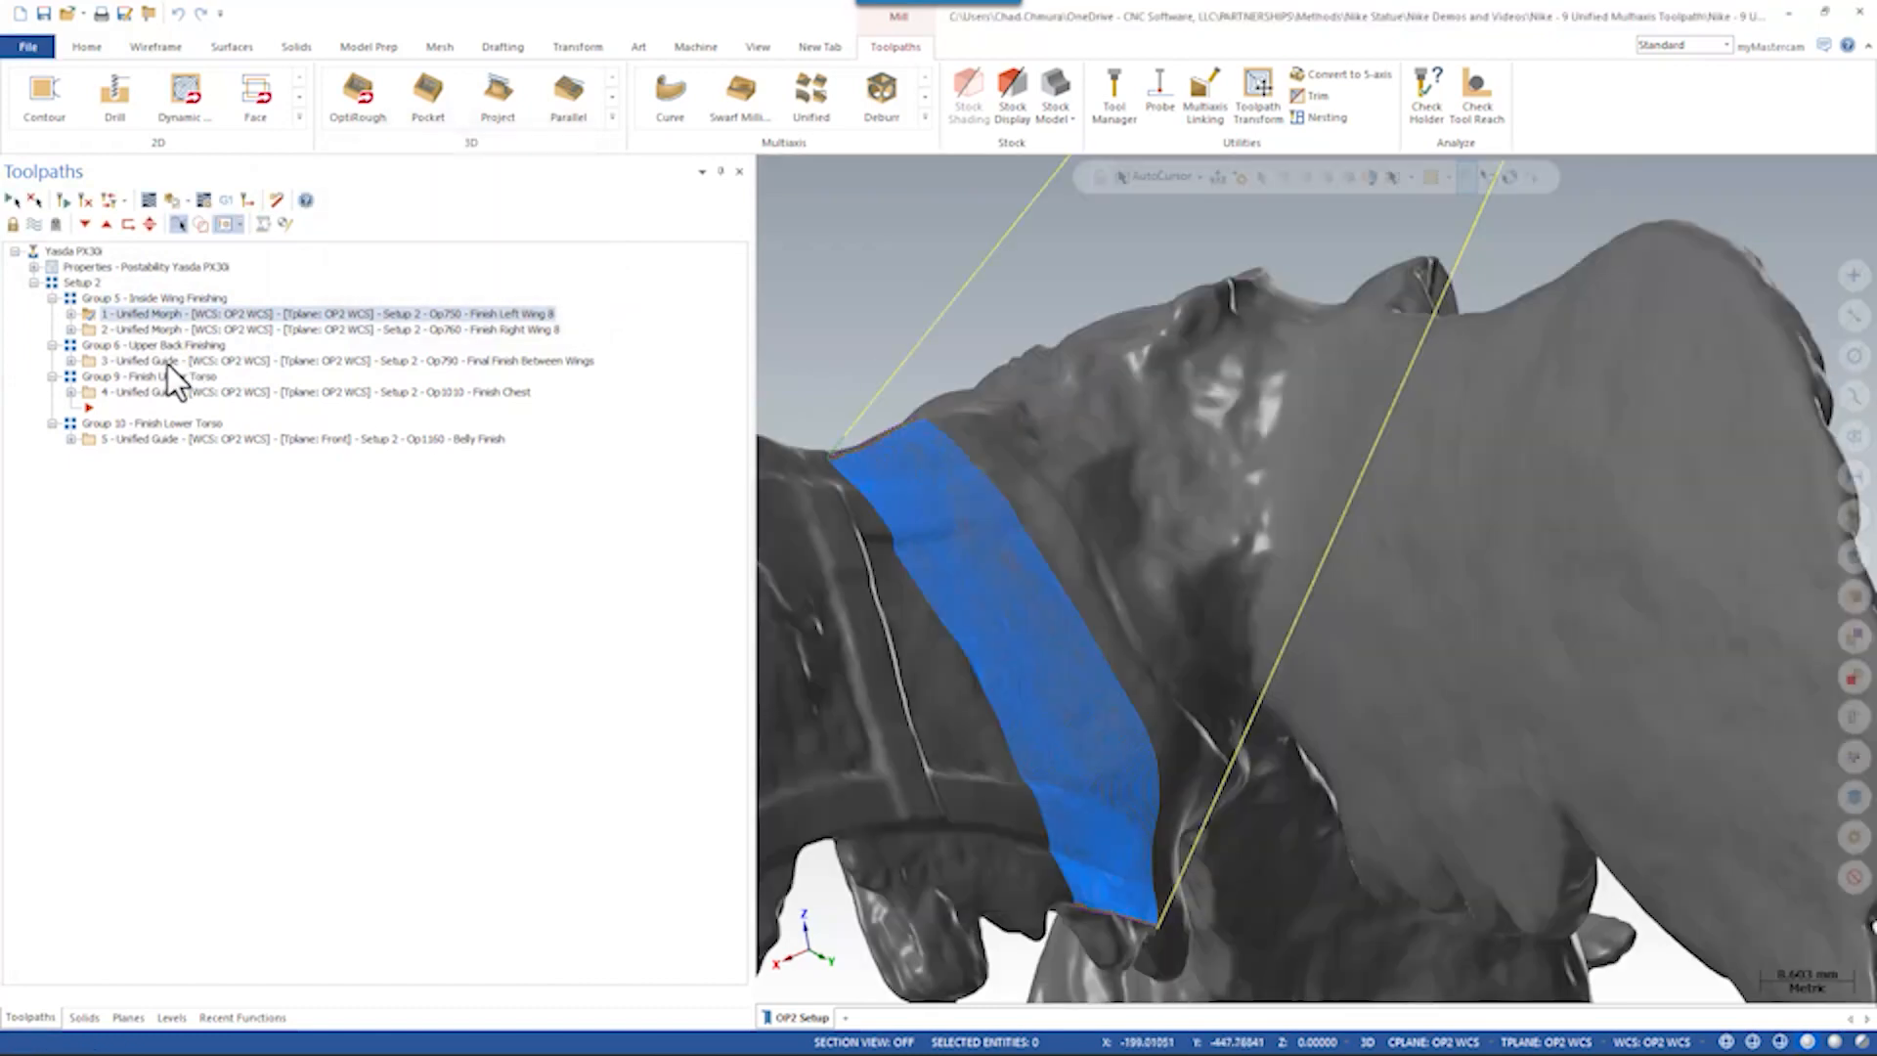
- Check the levels list, then show operation 3, Final Finish Between Wings
{"action": "left_click", "coordinate": [170, 1018]}
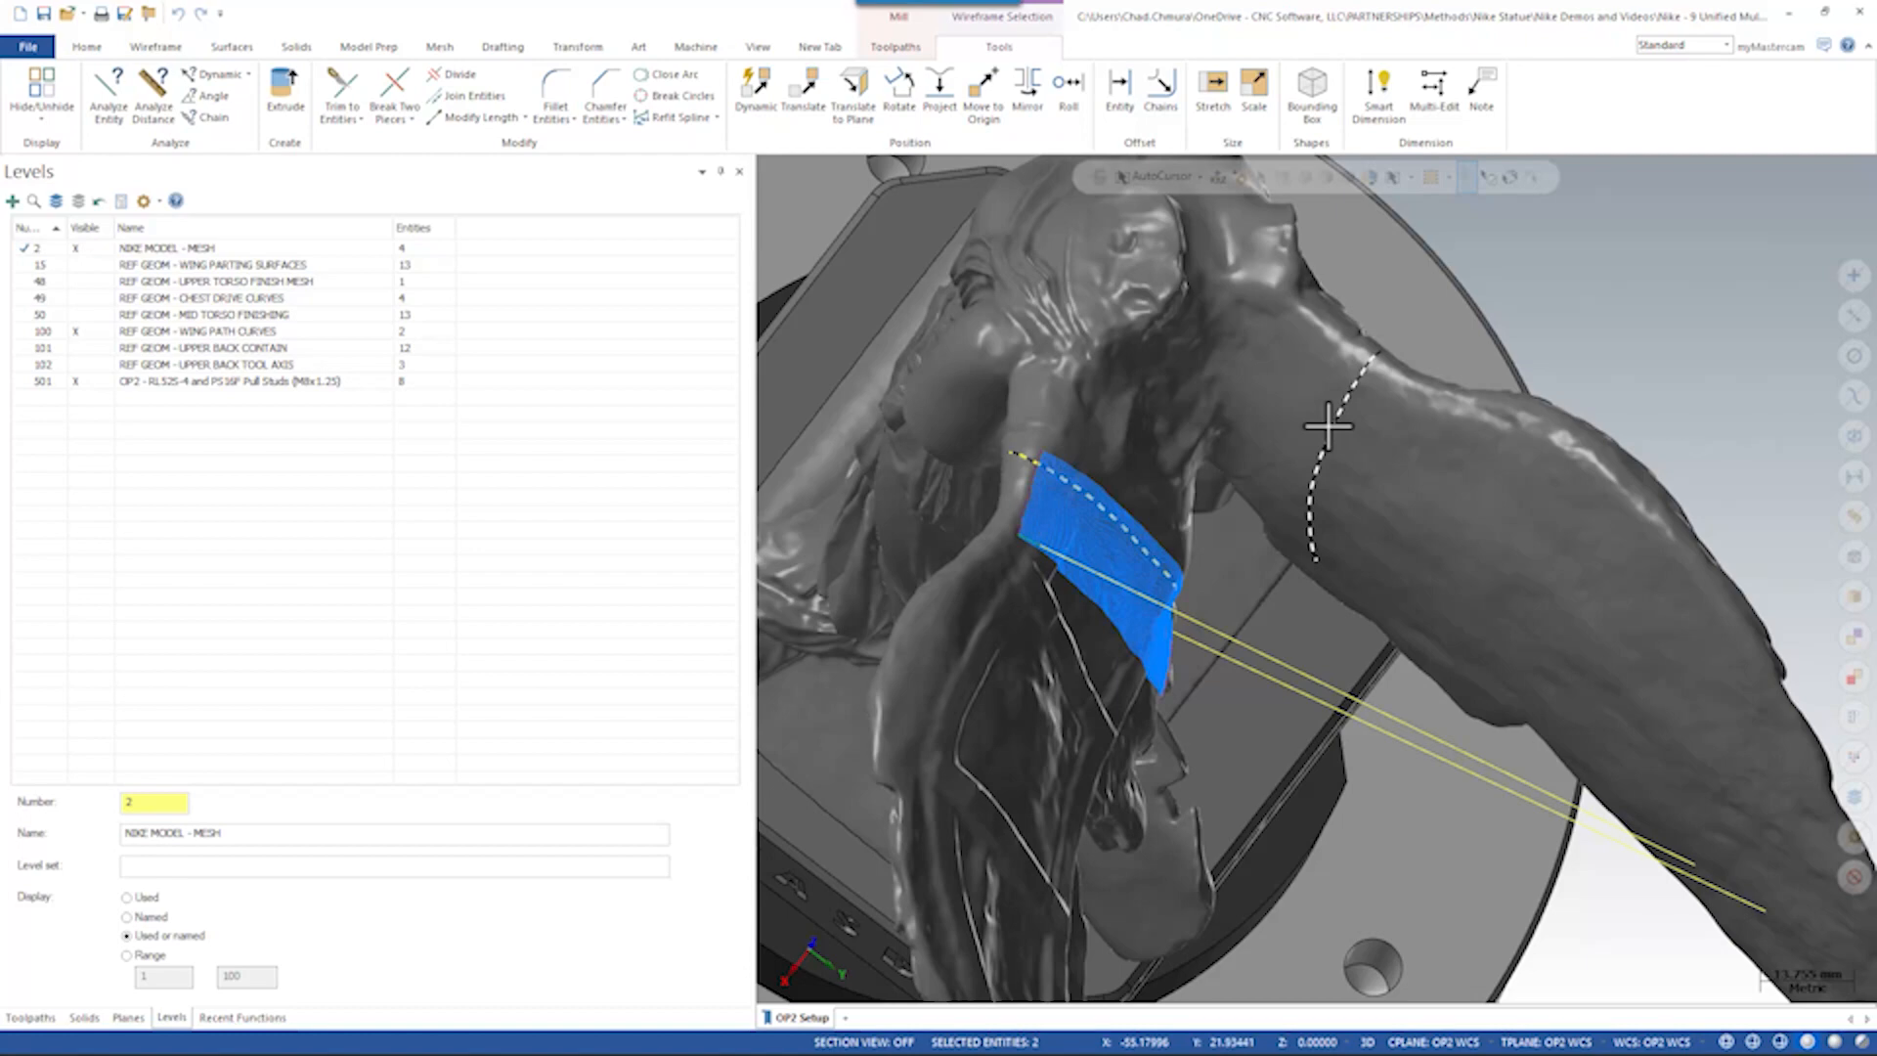
{"action": "left_click", "coordinate": [28, 1018]}
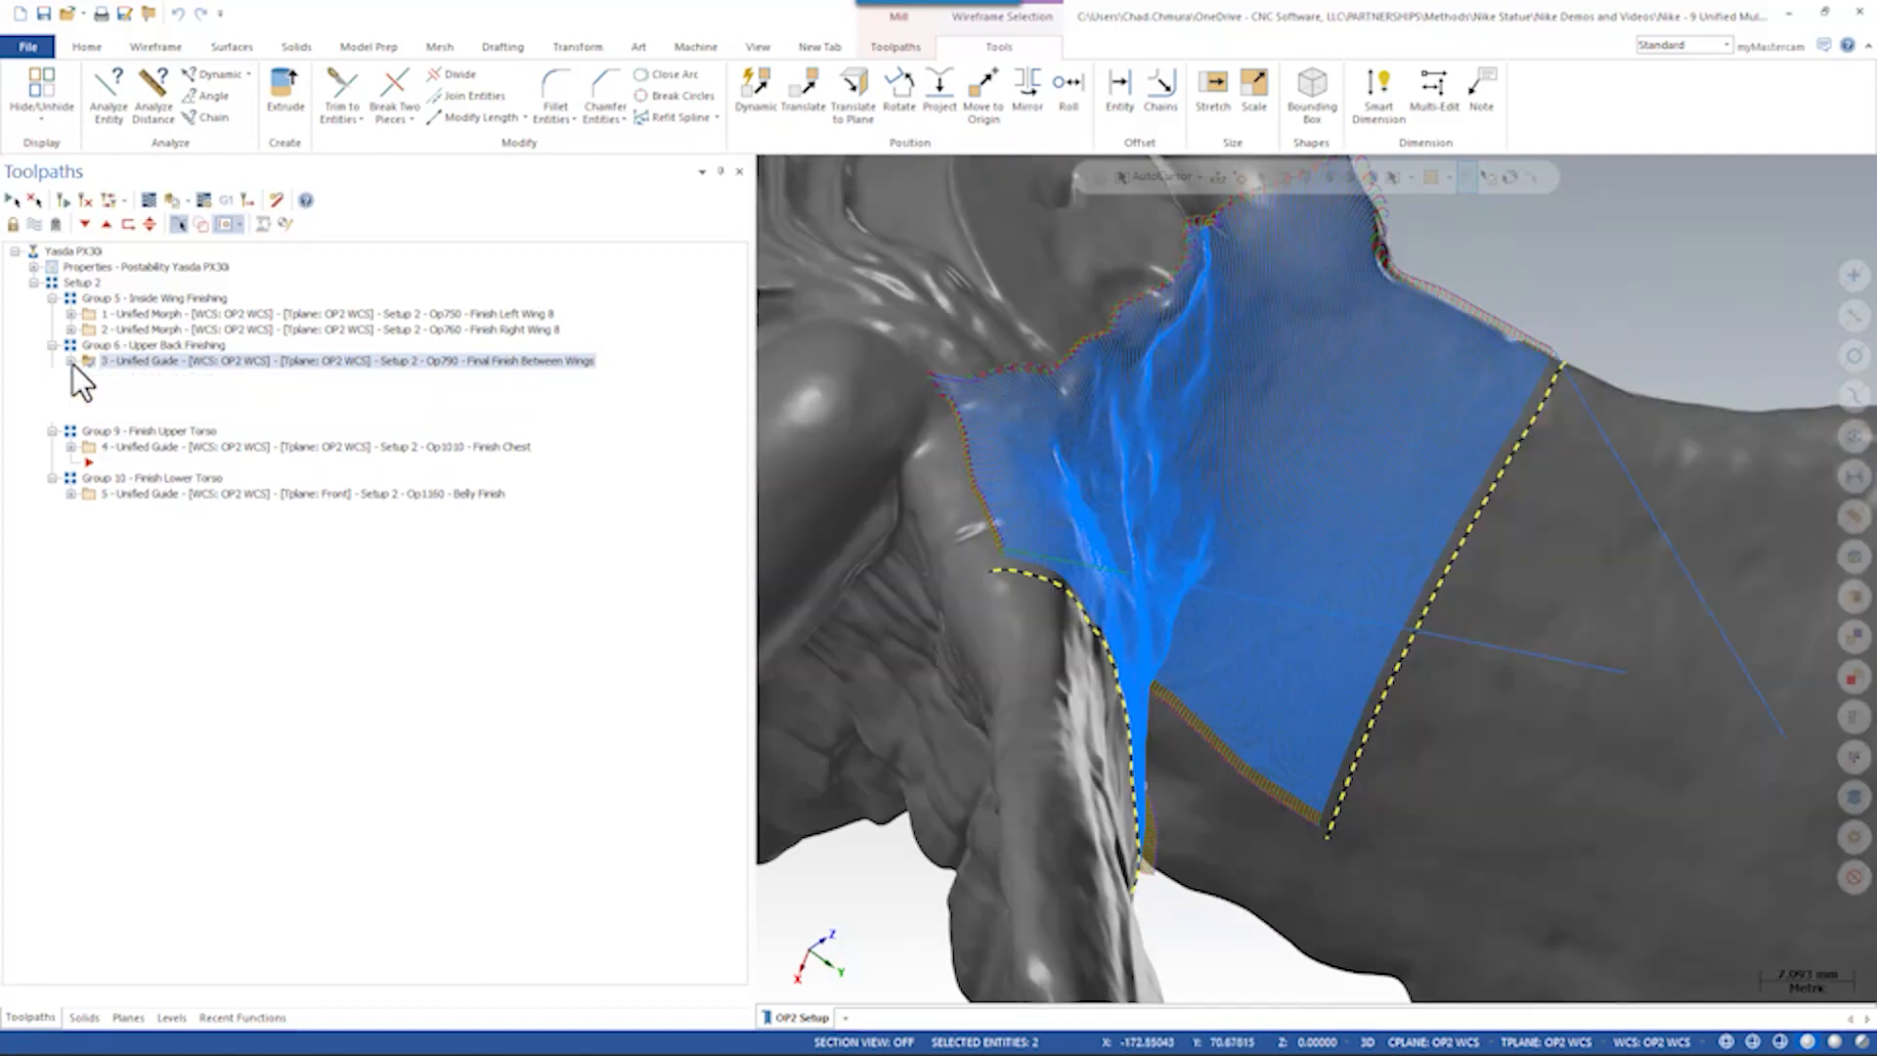
- Open and close operation 3's parameters, then inspect its guide chains 25 and 26
{"action": "double_click", "coordinate": [339, 361]}
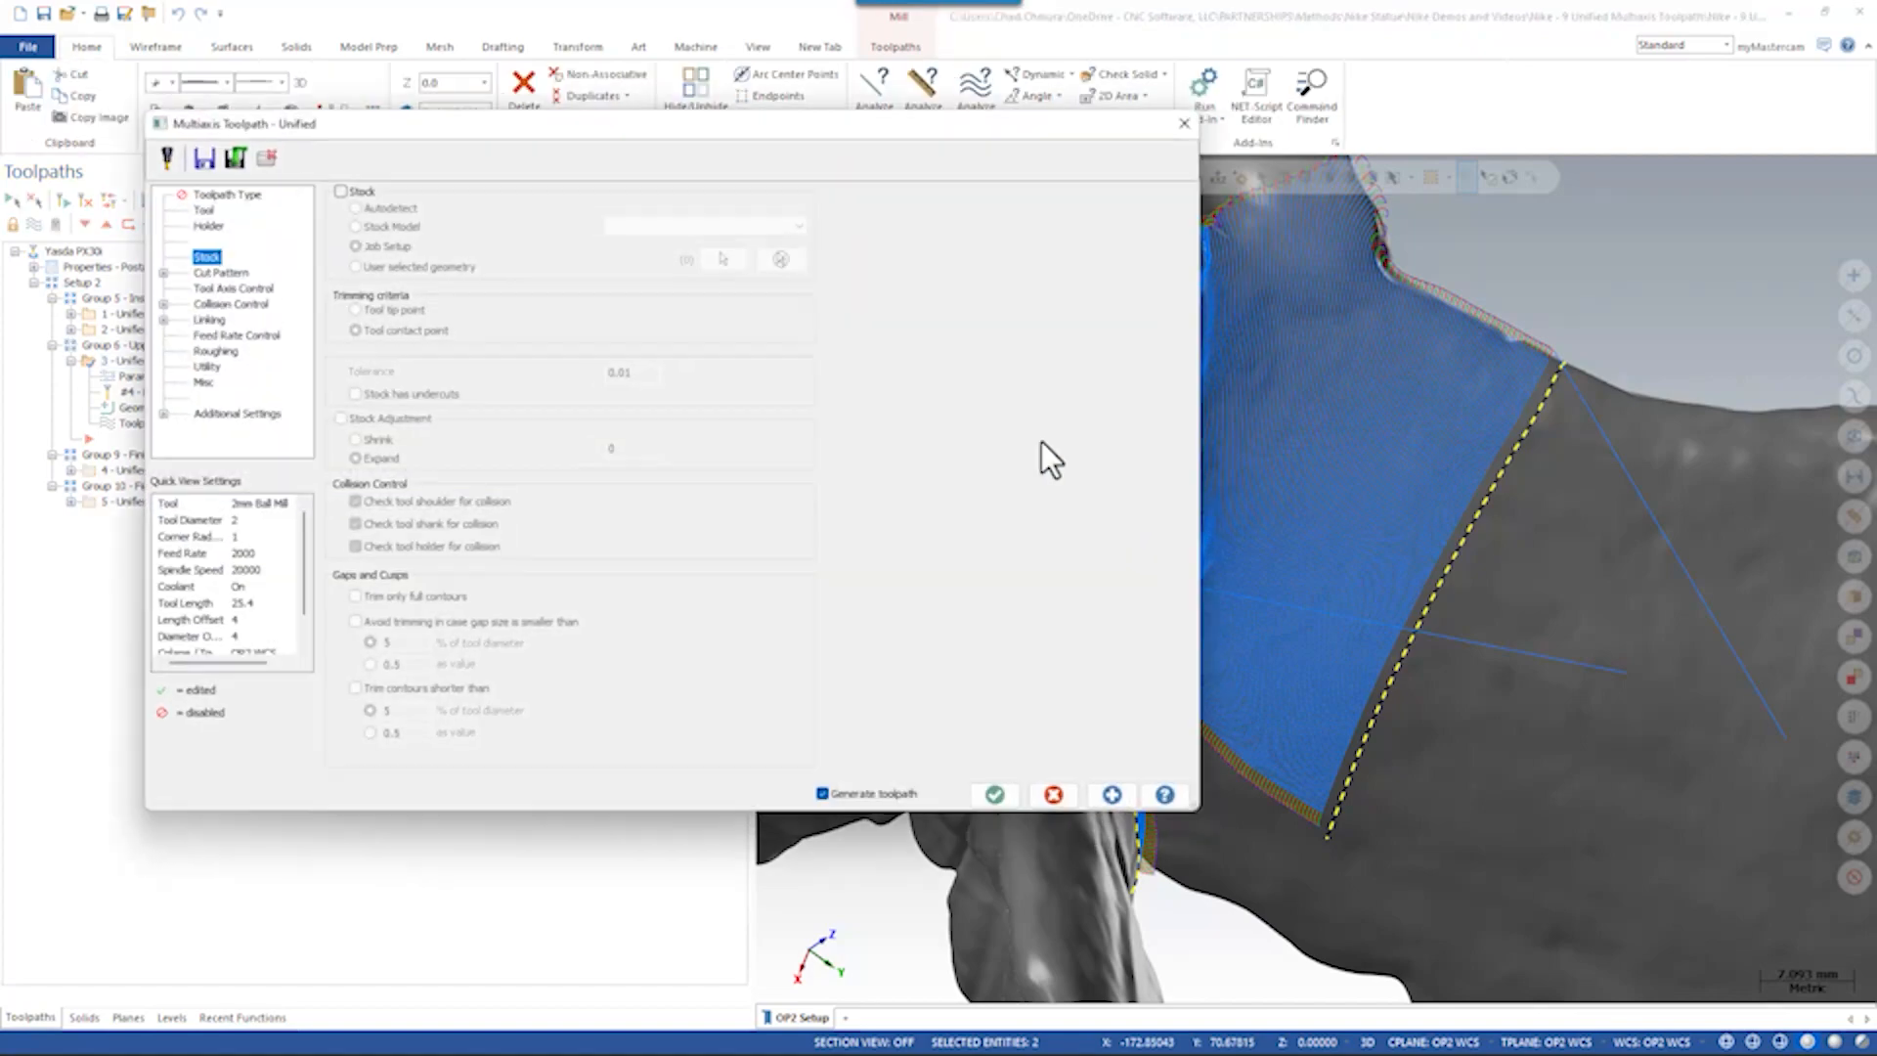
{"action": "left_click", "coordinate": [220, 272]}
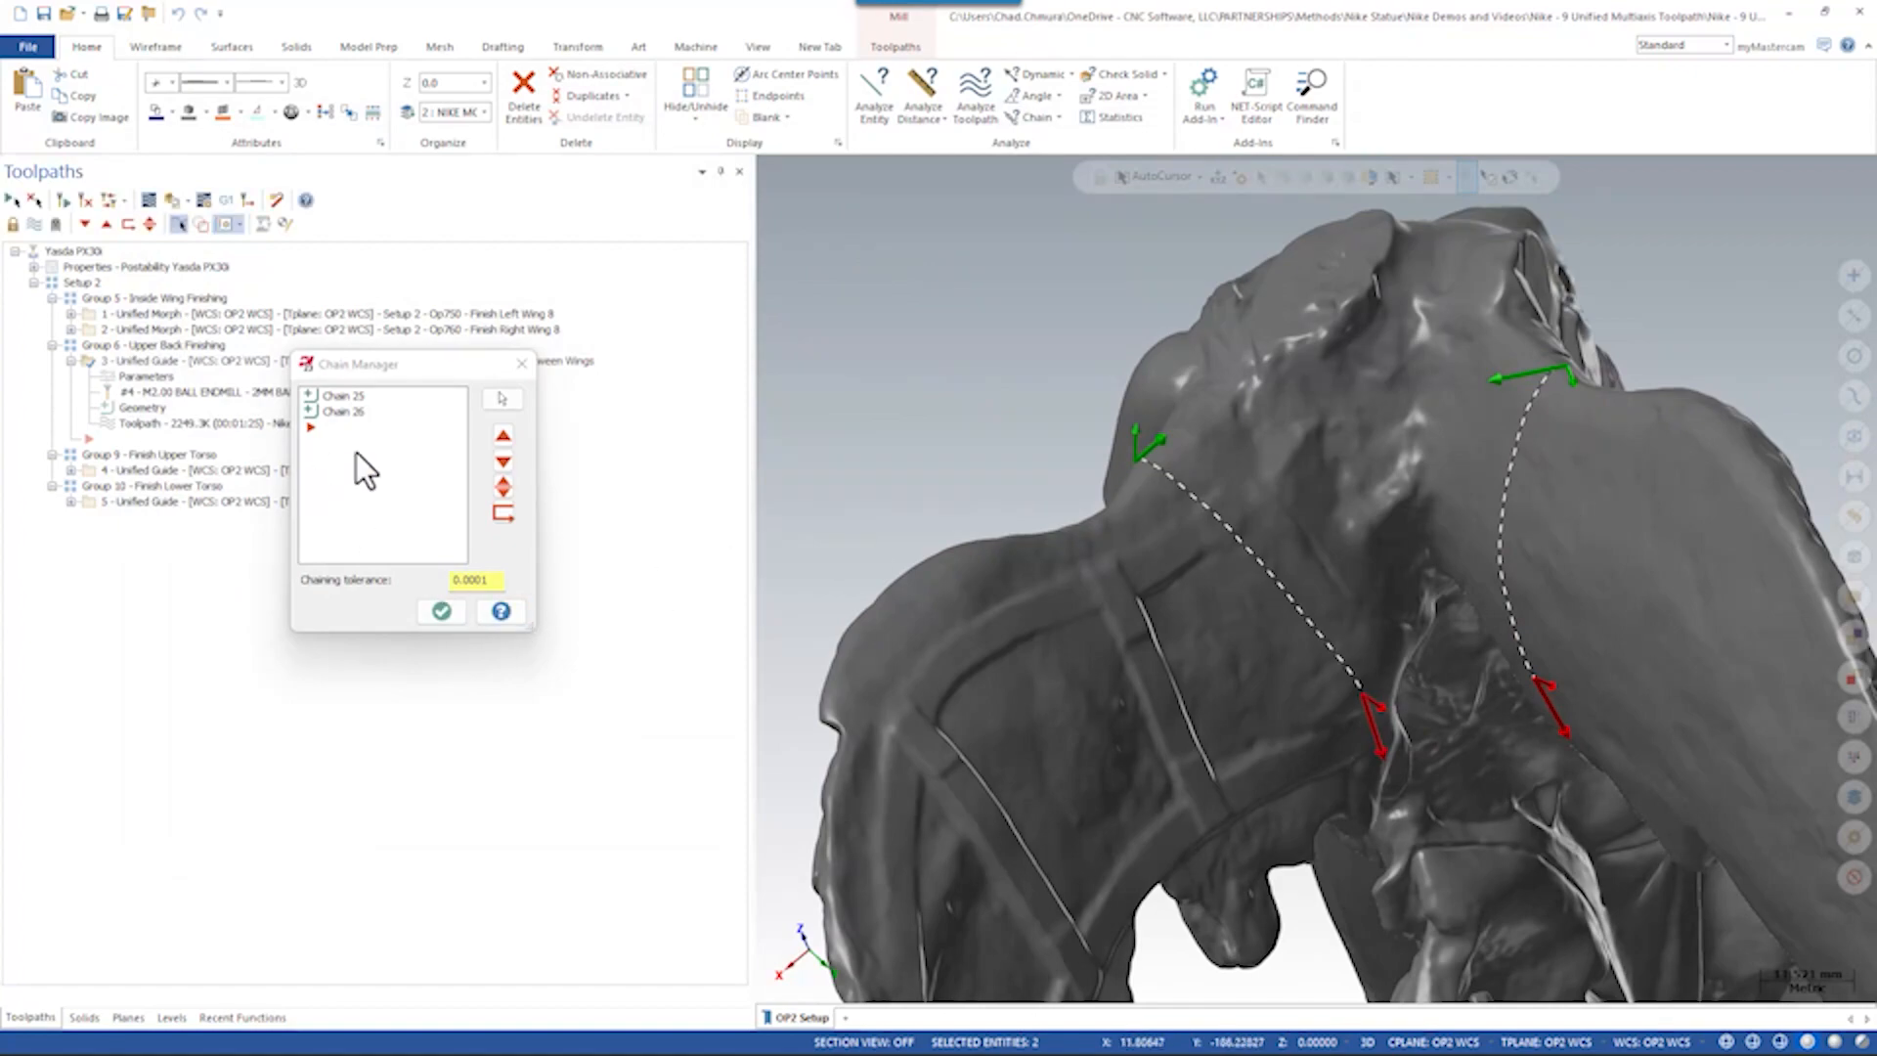
{"action": "left_click", "coordinate": [441, 612]}
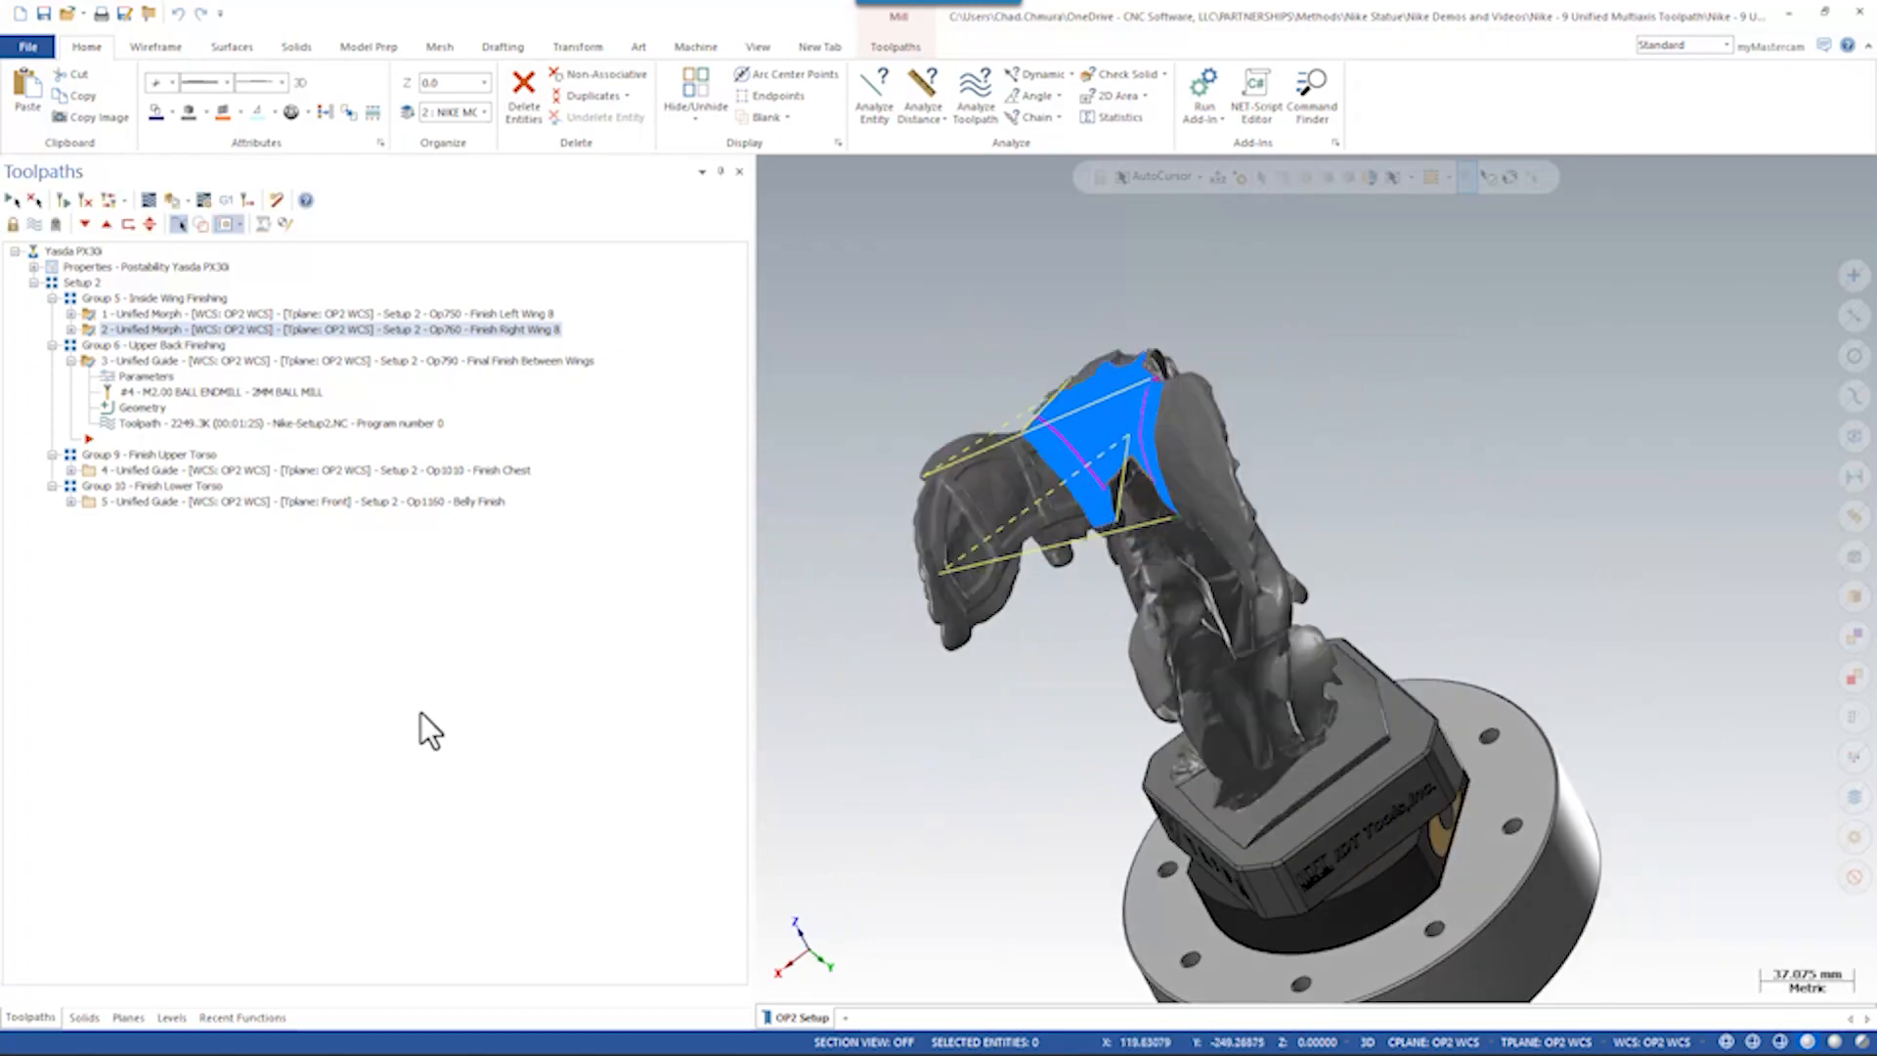
- Make level 102 visible, then view the right-wing and between-wings toolpaths
{"action": "left_click", "coordinate": [170, 1017]}
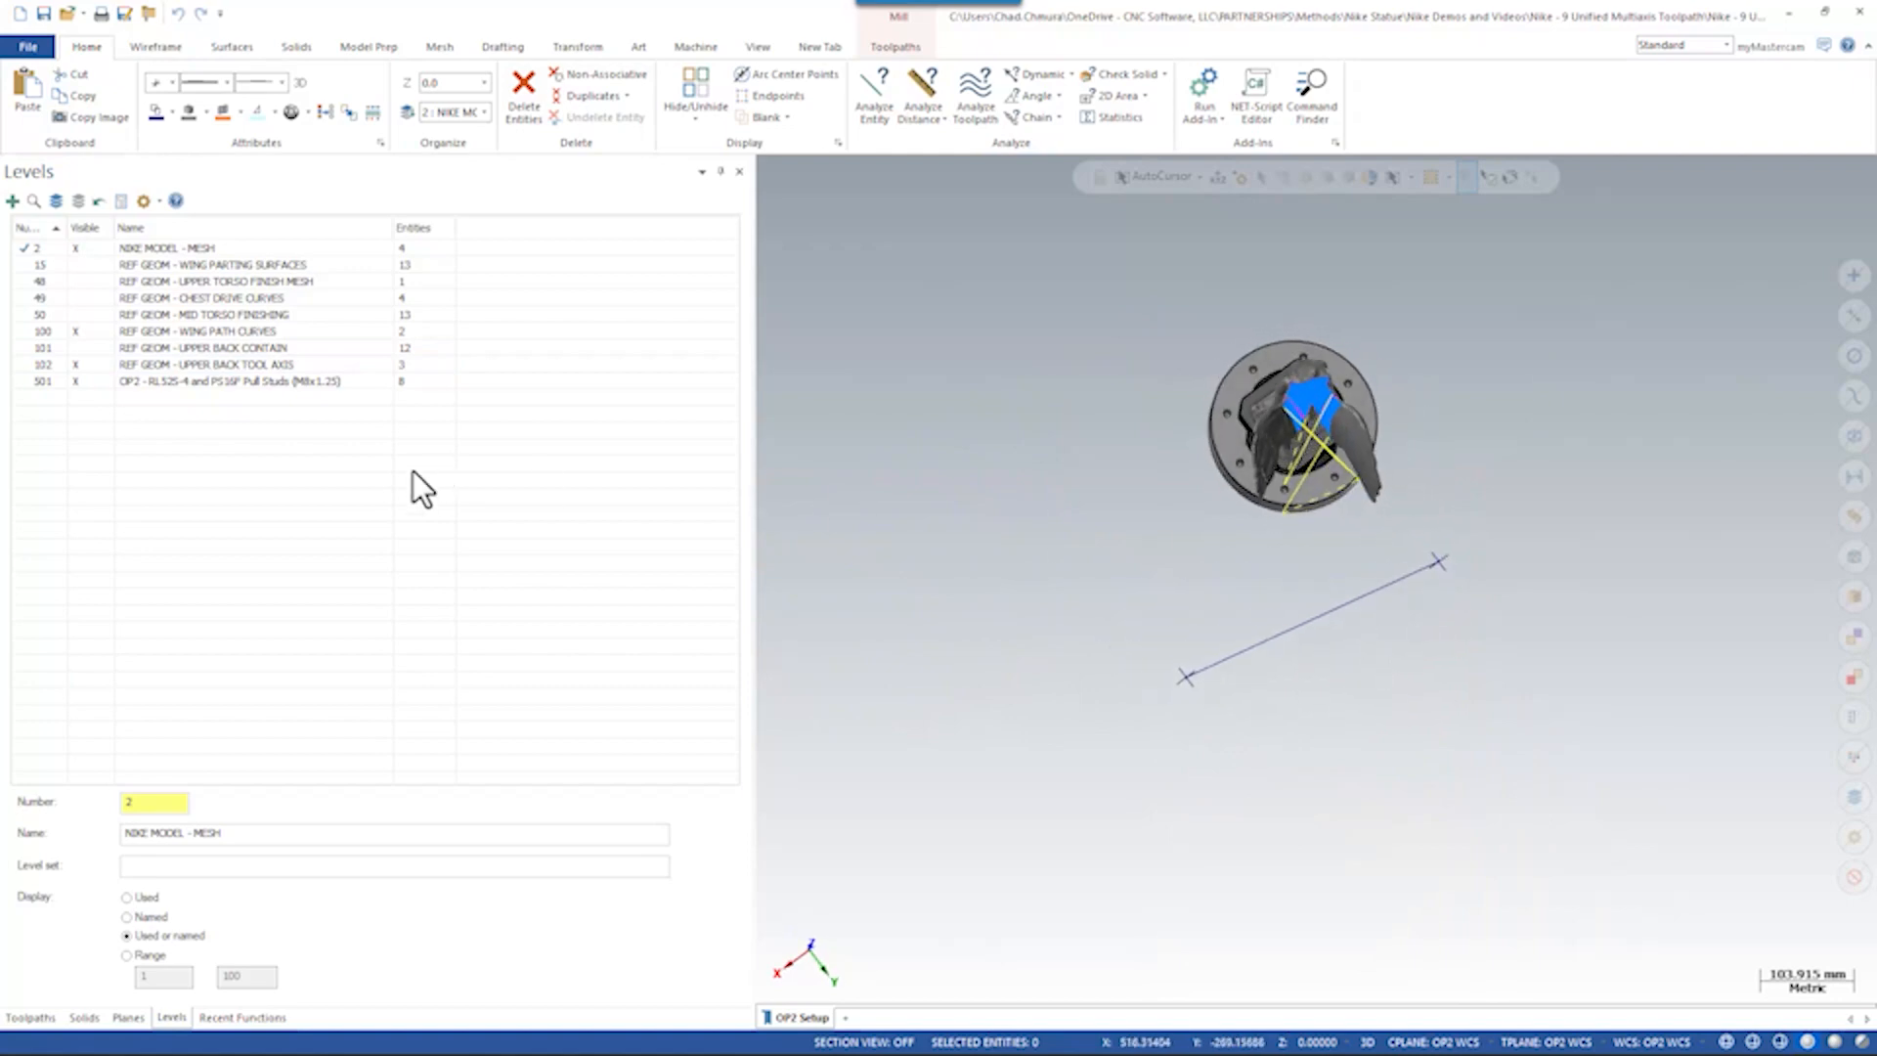
{"action": "left_click", "coordinate": [28, 1016]}
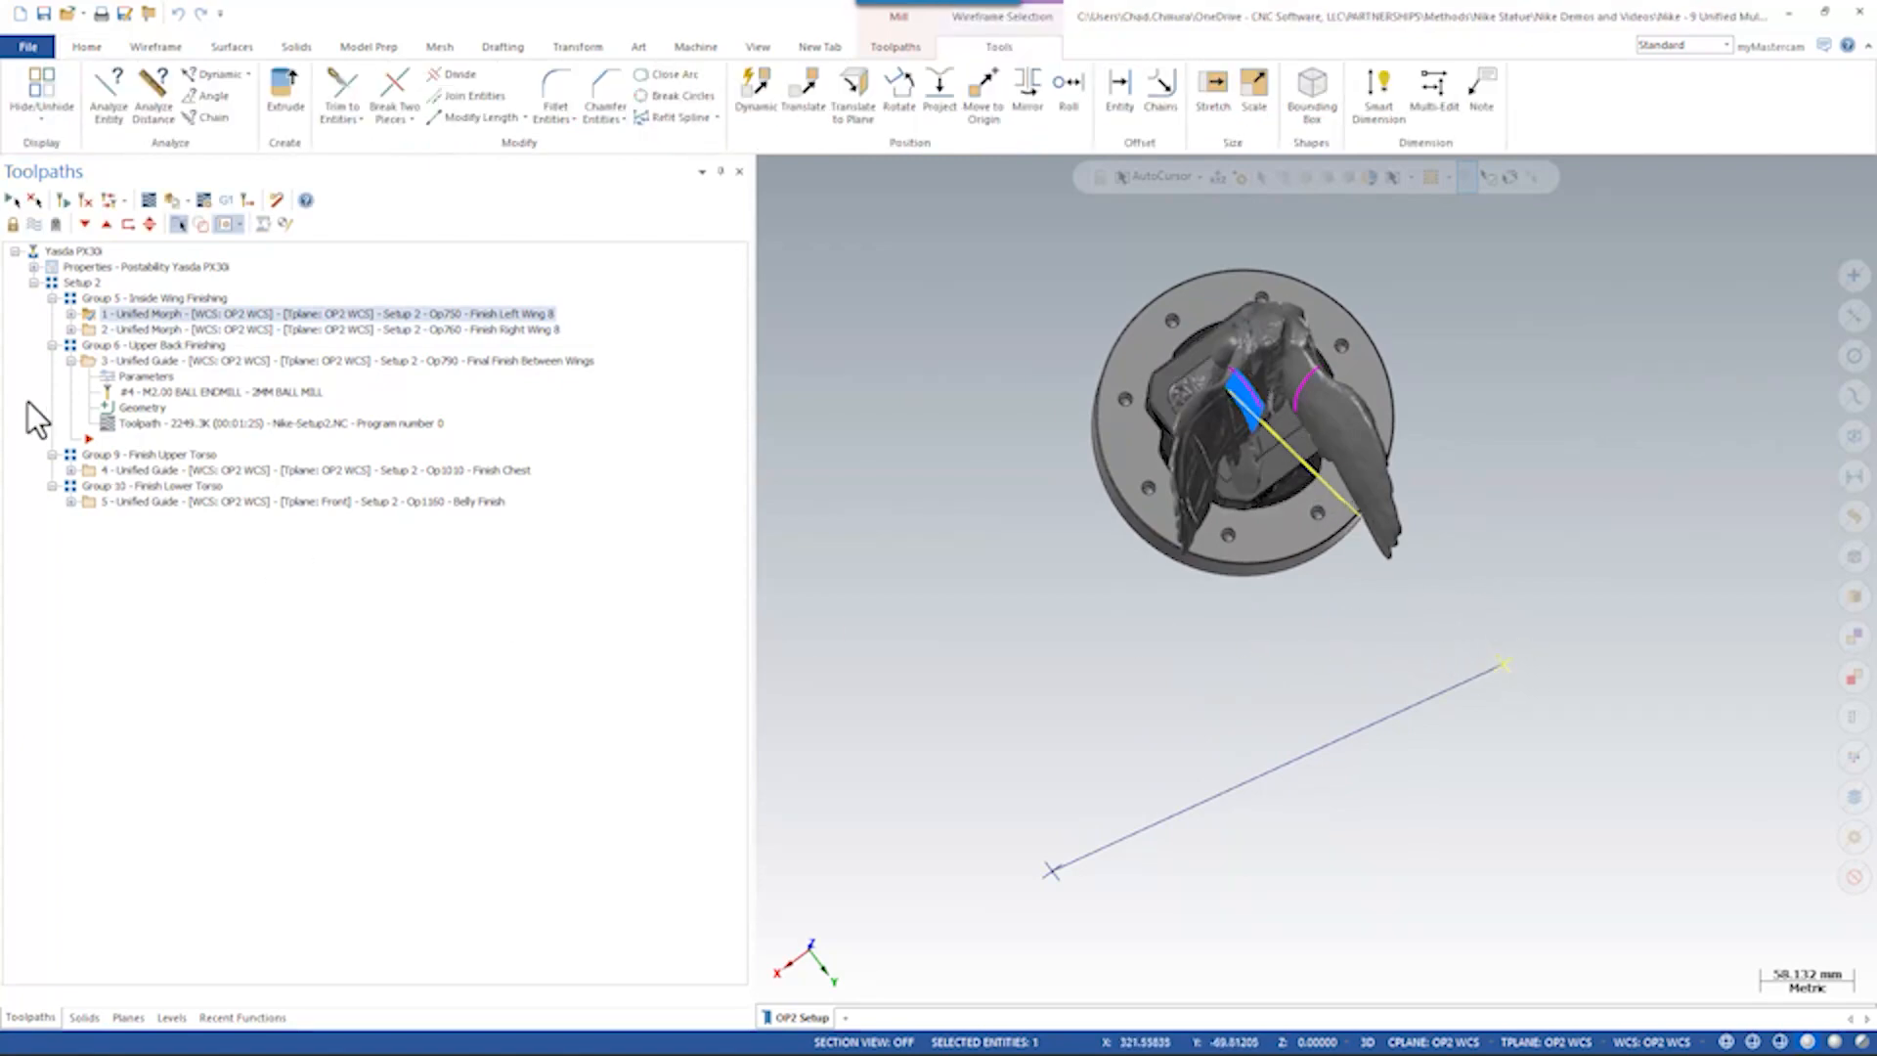
{"action": "left_click", "coordinate": [323, 329]}
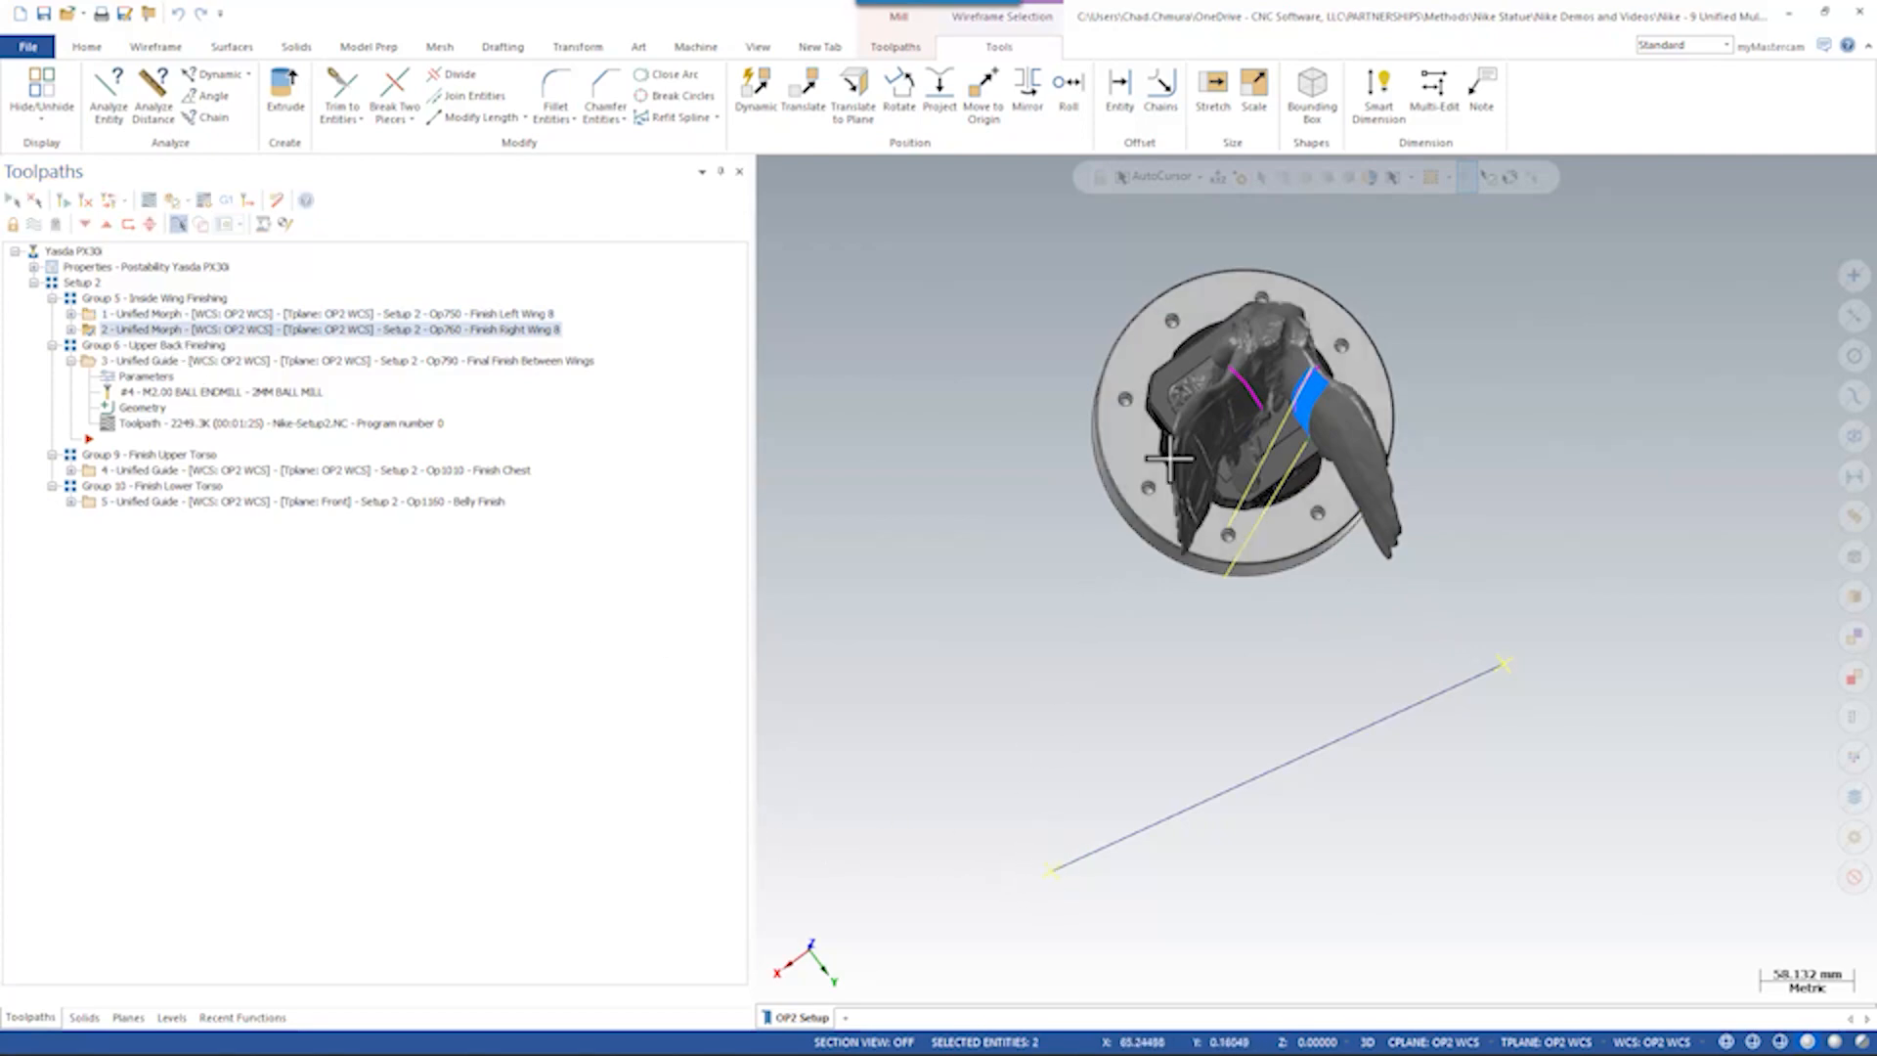
{"action": "left_click", "coordinate": [347, 361]}
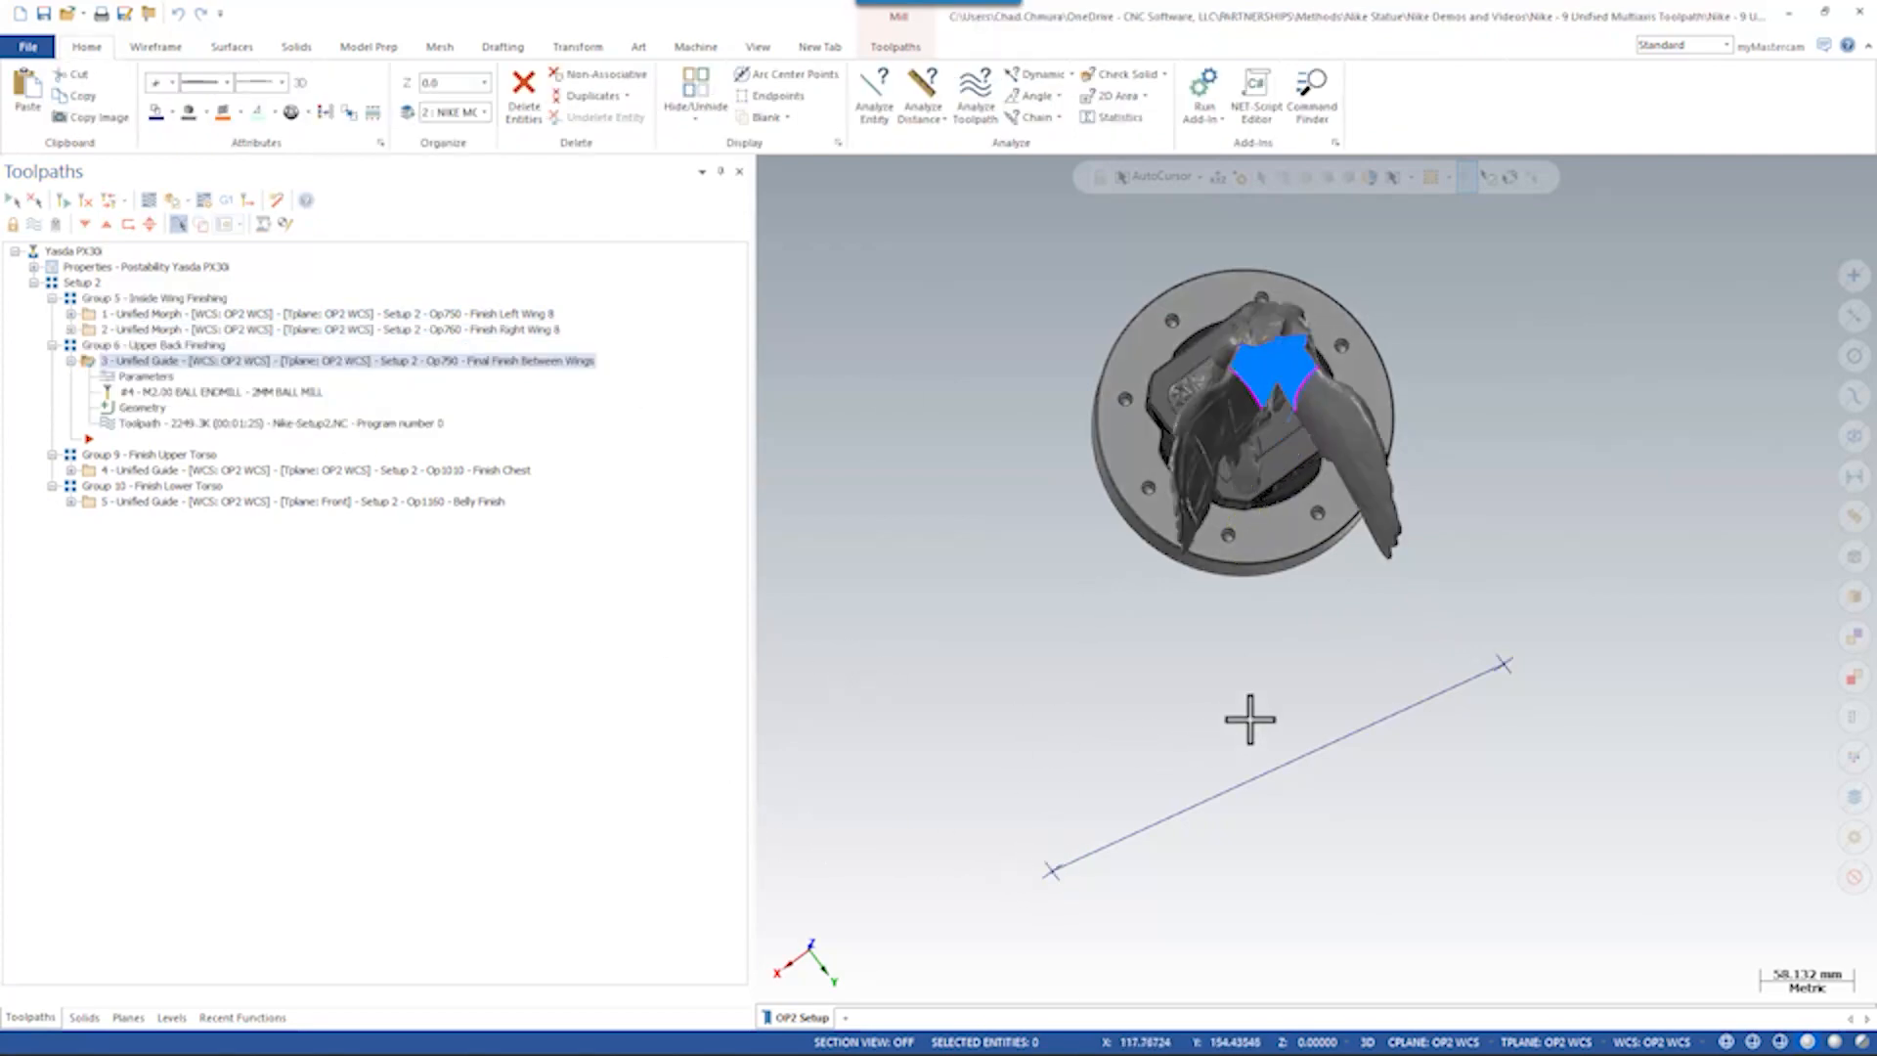
{"action": "mouse_move", "coordinate": [1146, 808]}
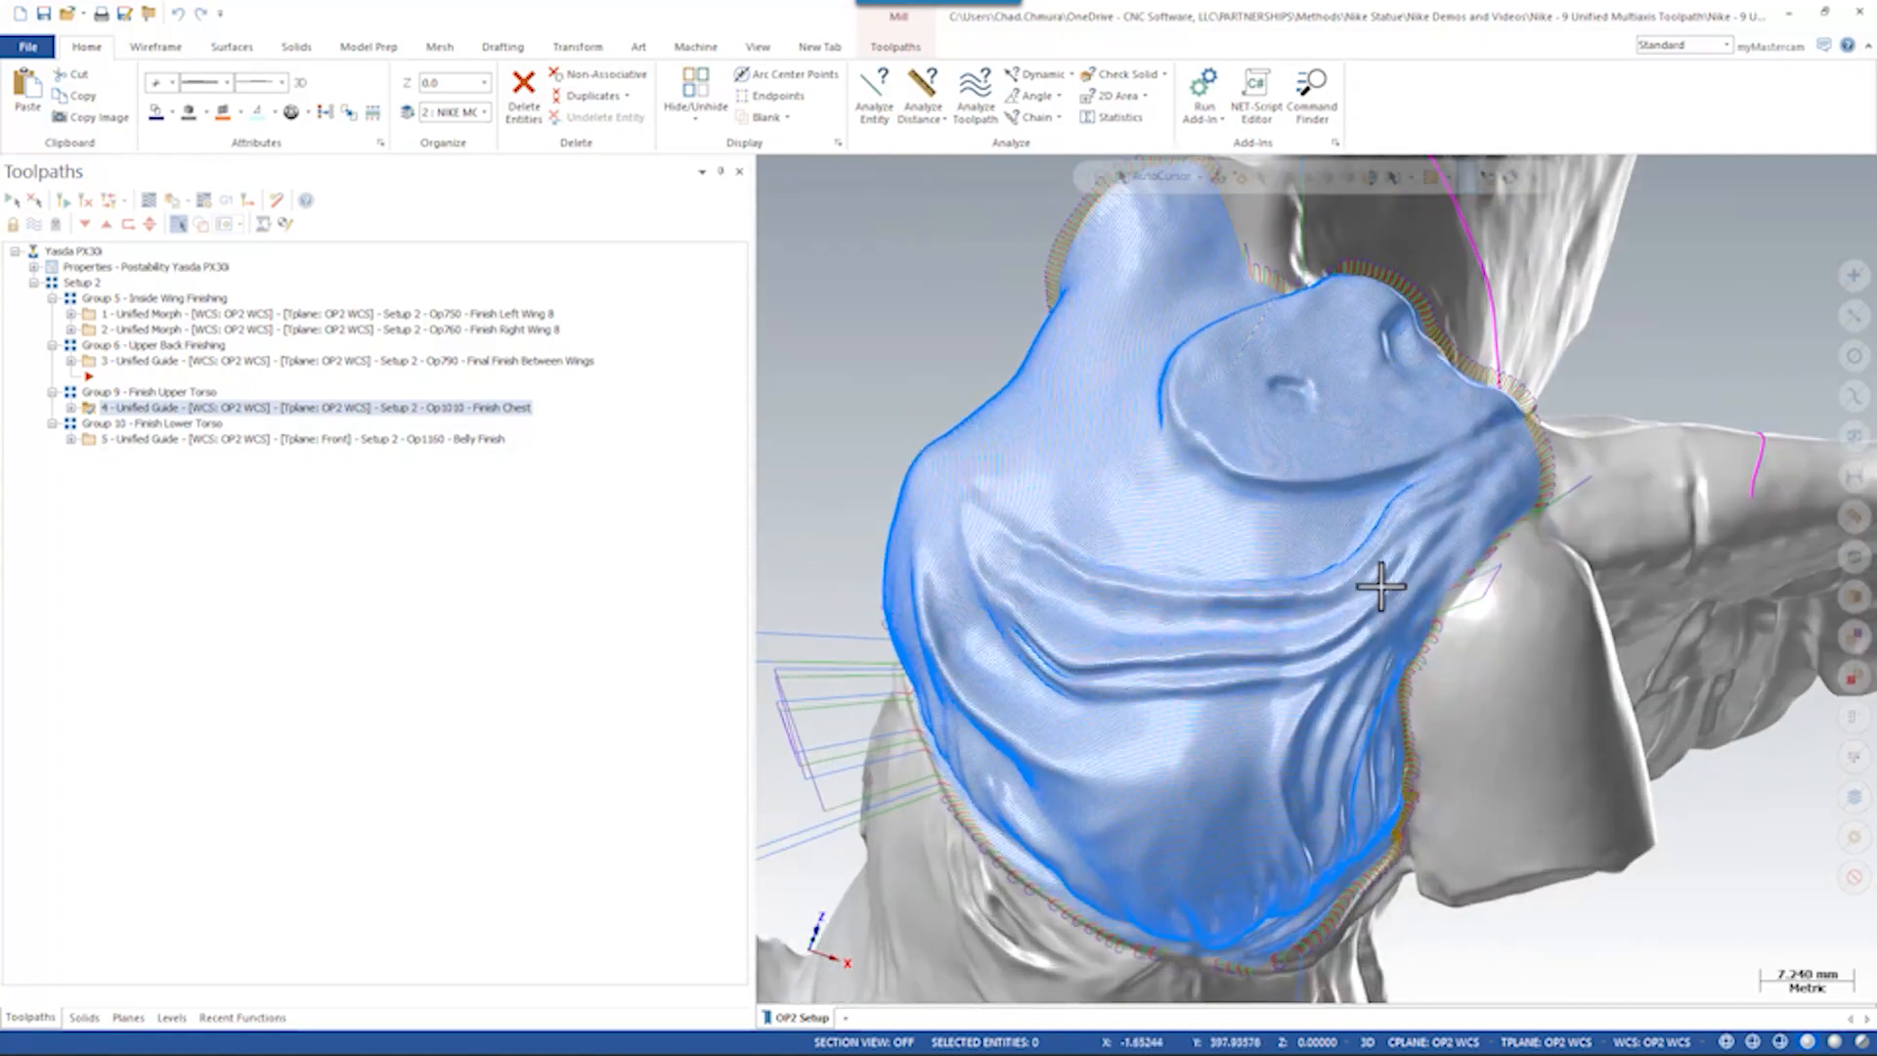
{"action": "mouse_move", "coordinate": [1458, 490]}
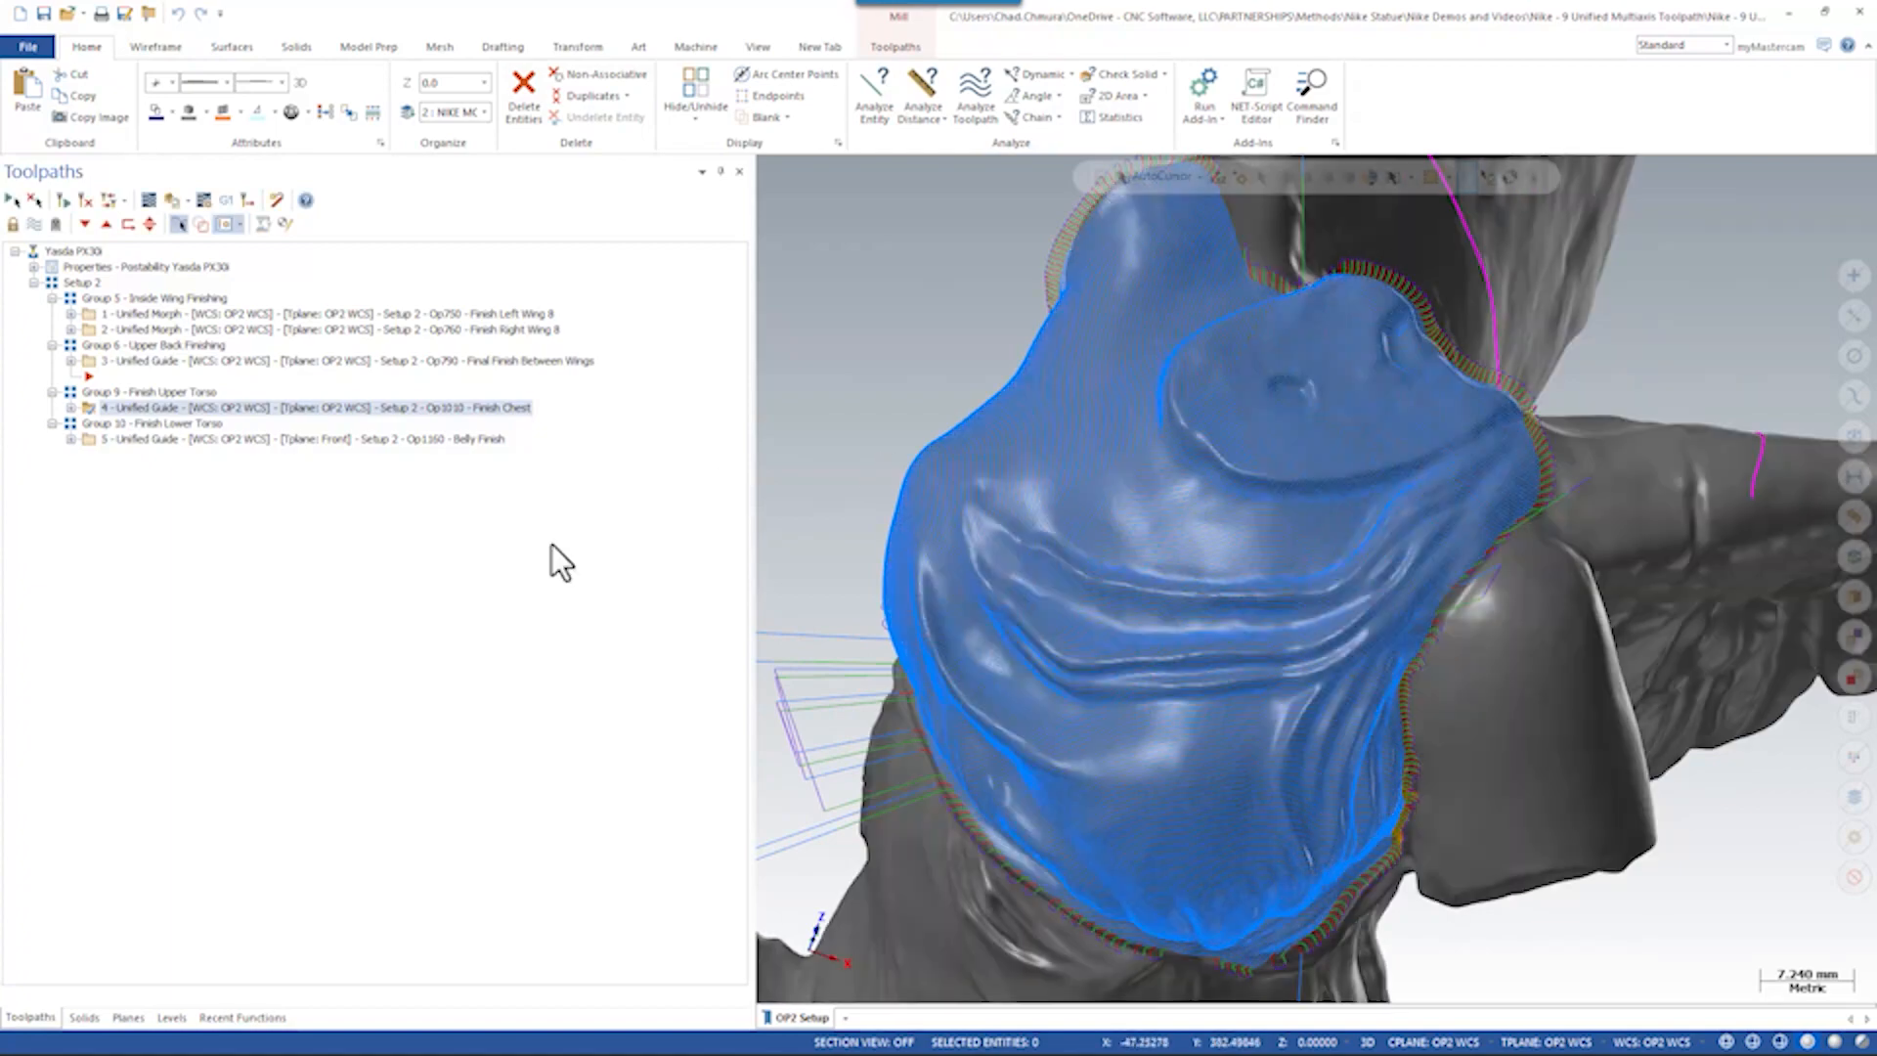
- Make level 49, REF GEOM - CHEST DRIVE CURVES, visible with the Finish Chest toolpath
{"action": "left_click", "coordinate": [170, 1018]}
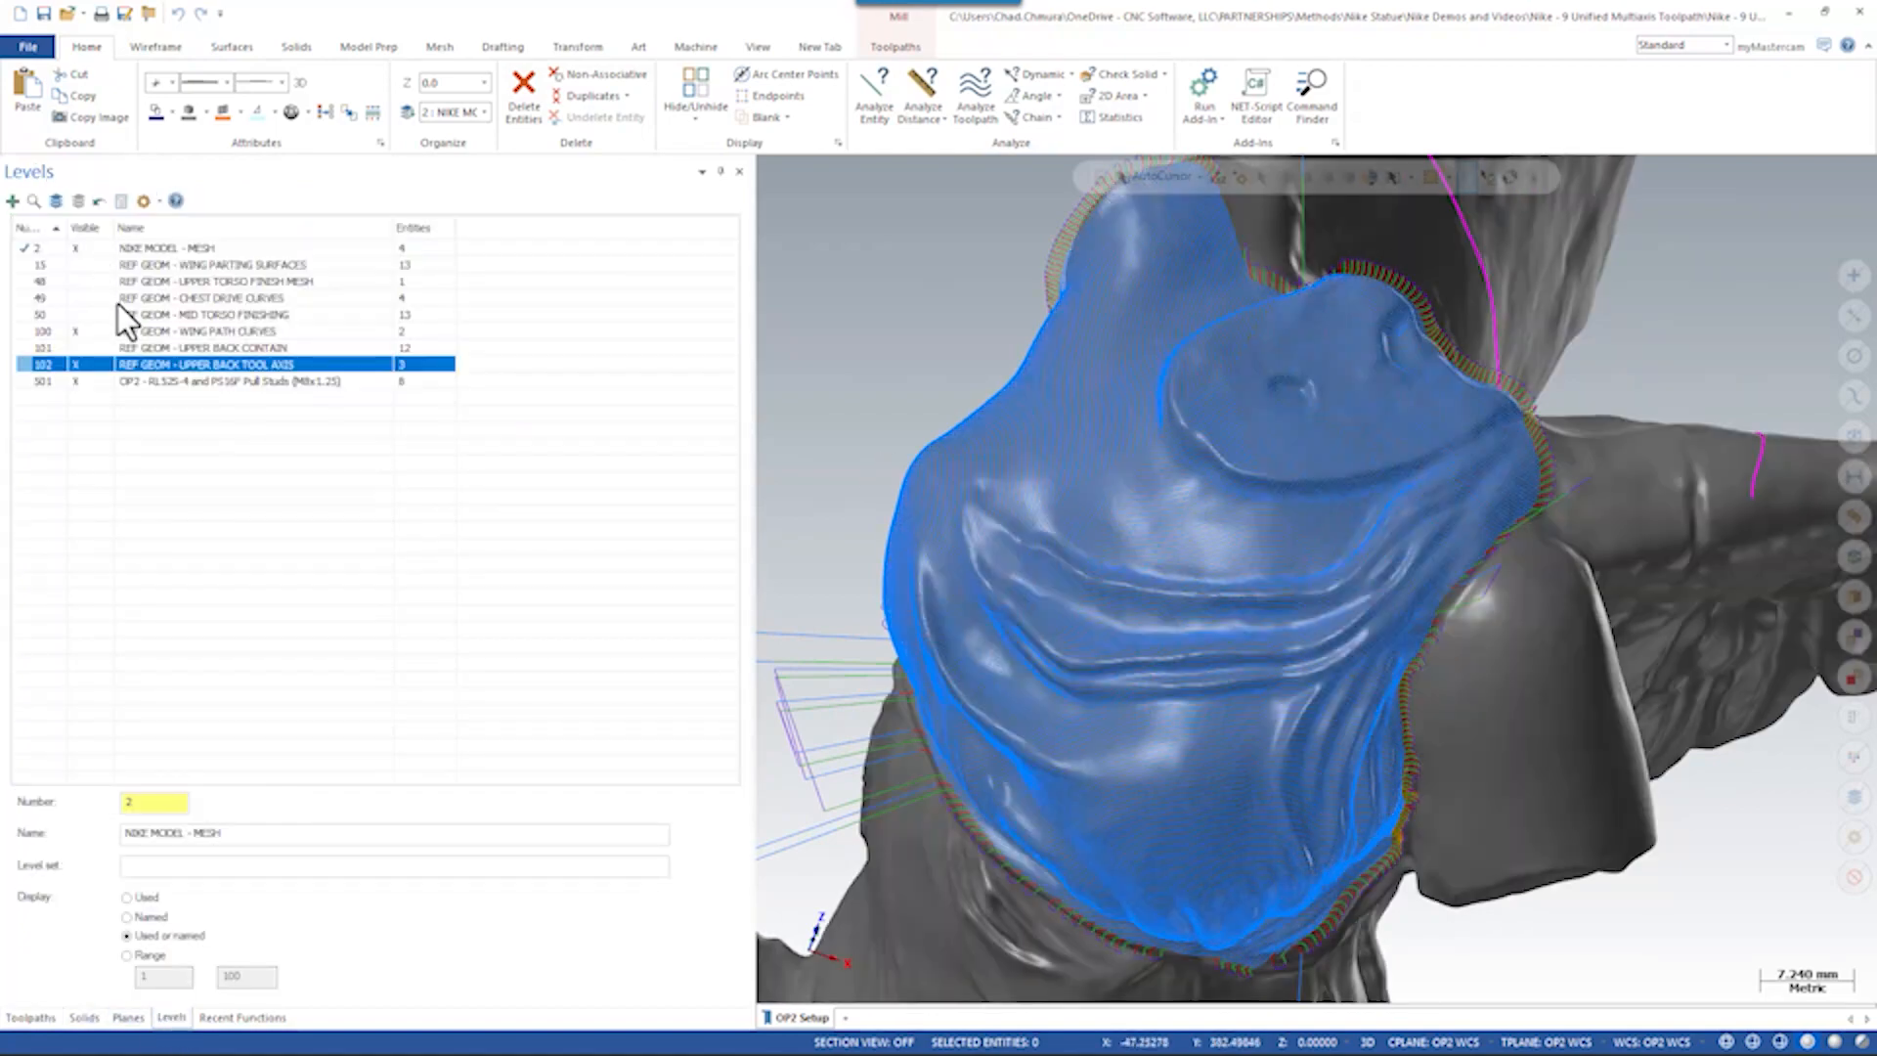
{"action": "left_click", "coordinate": [204, 297]}
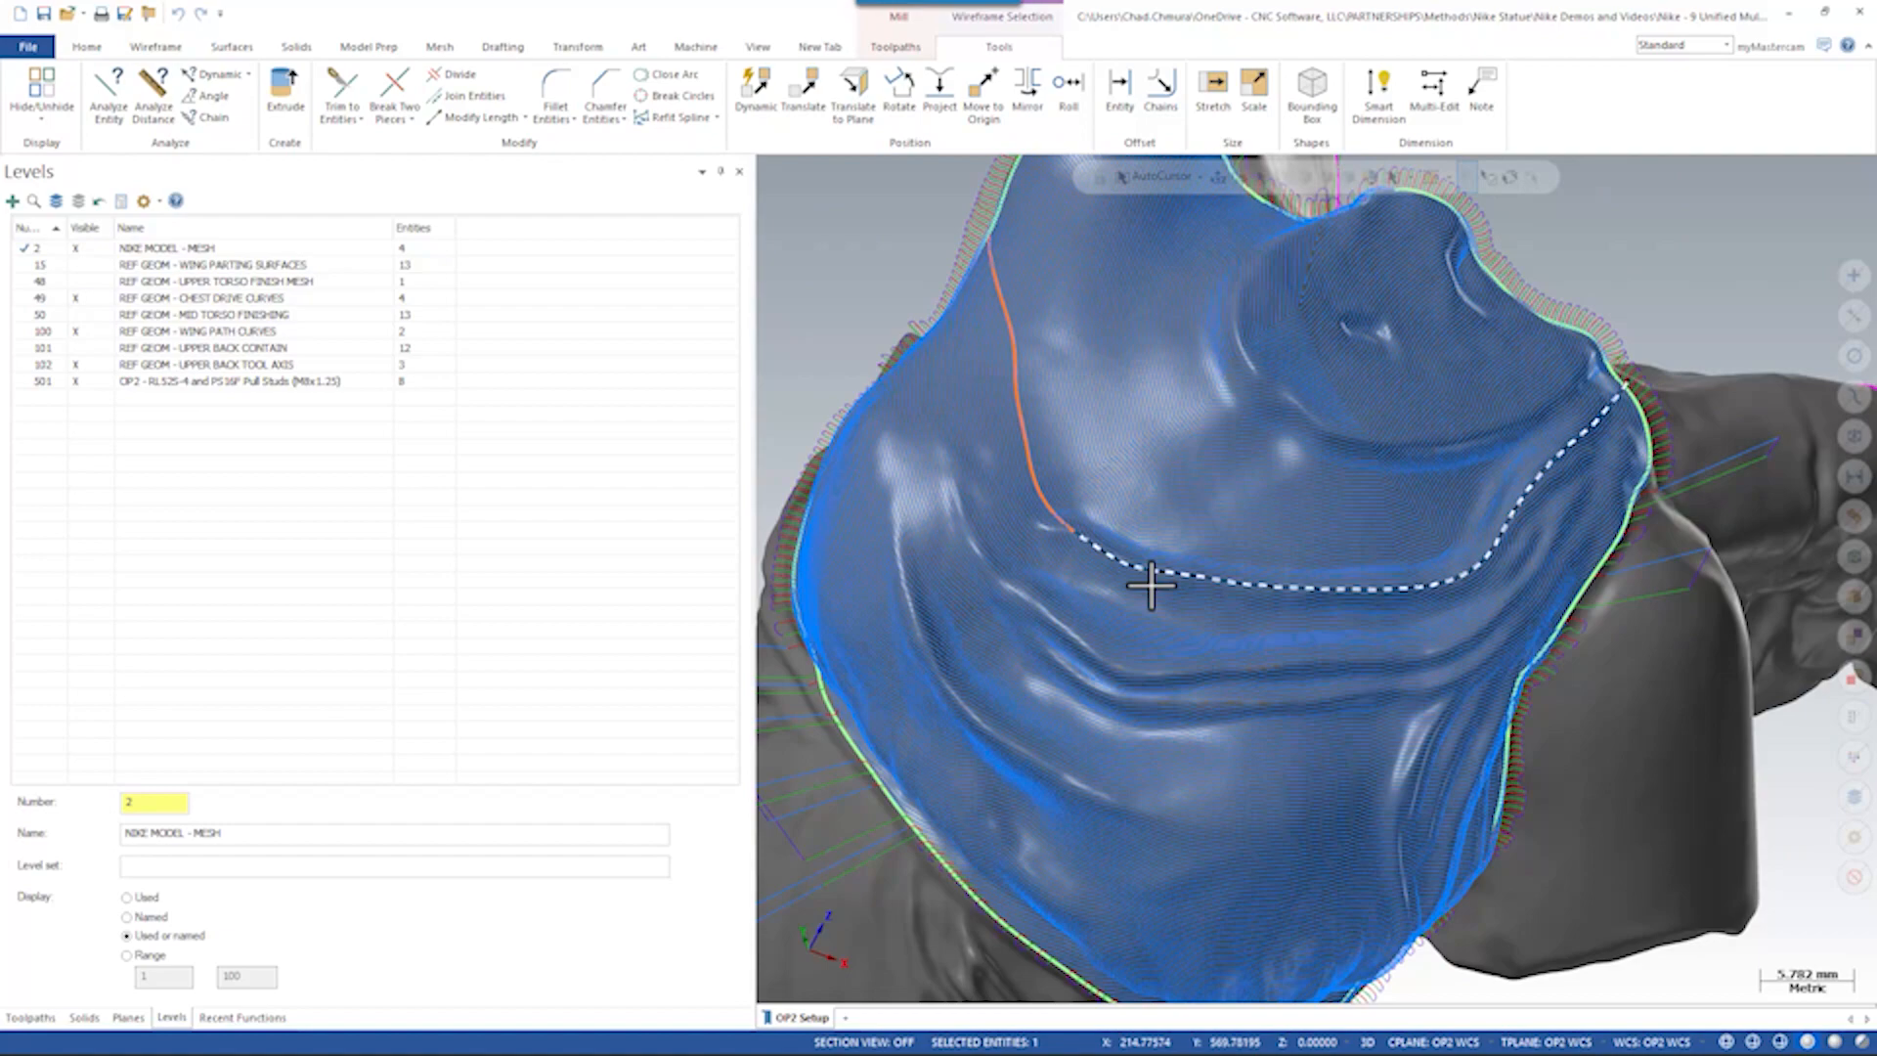
{"action": "mouse_move", "coordinate": [1137, 563]}
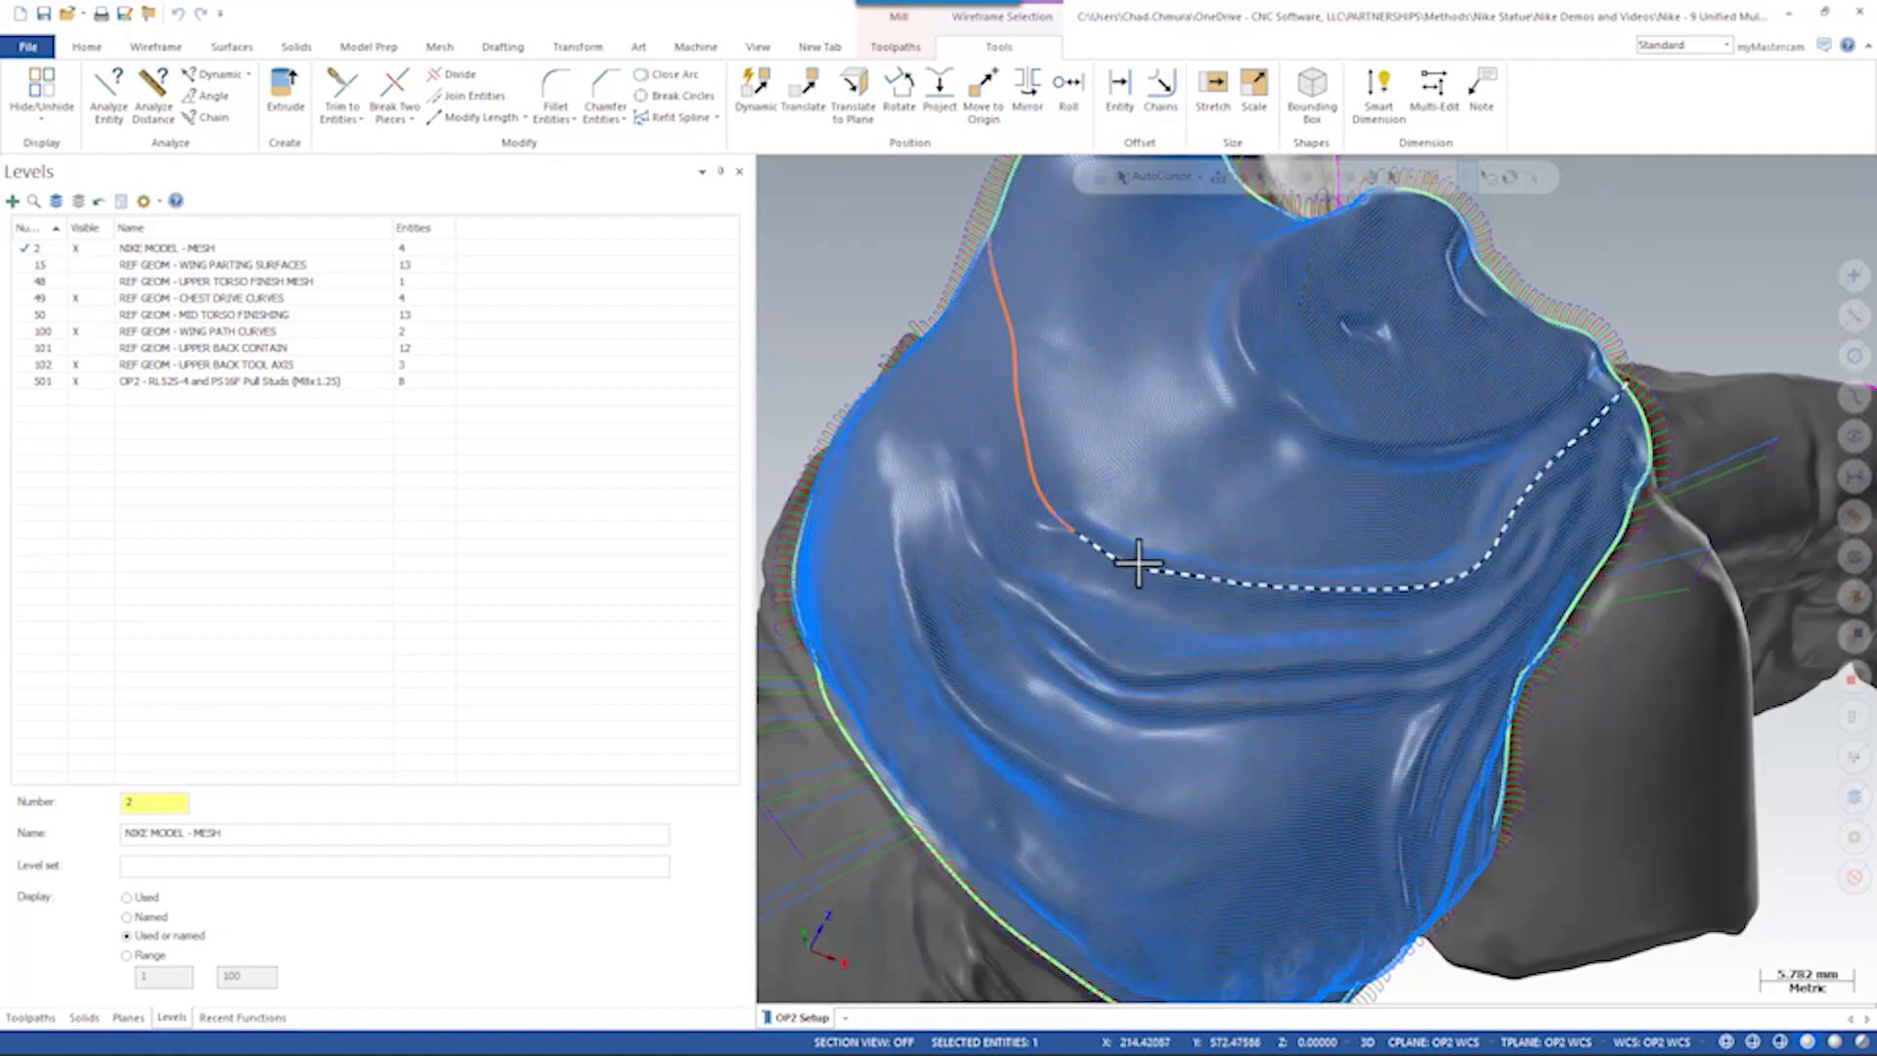
{"action": "mouse_move", "coordinate": [1131, 560]}
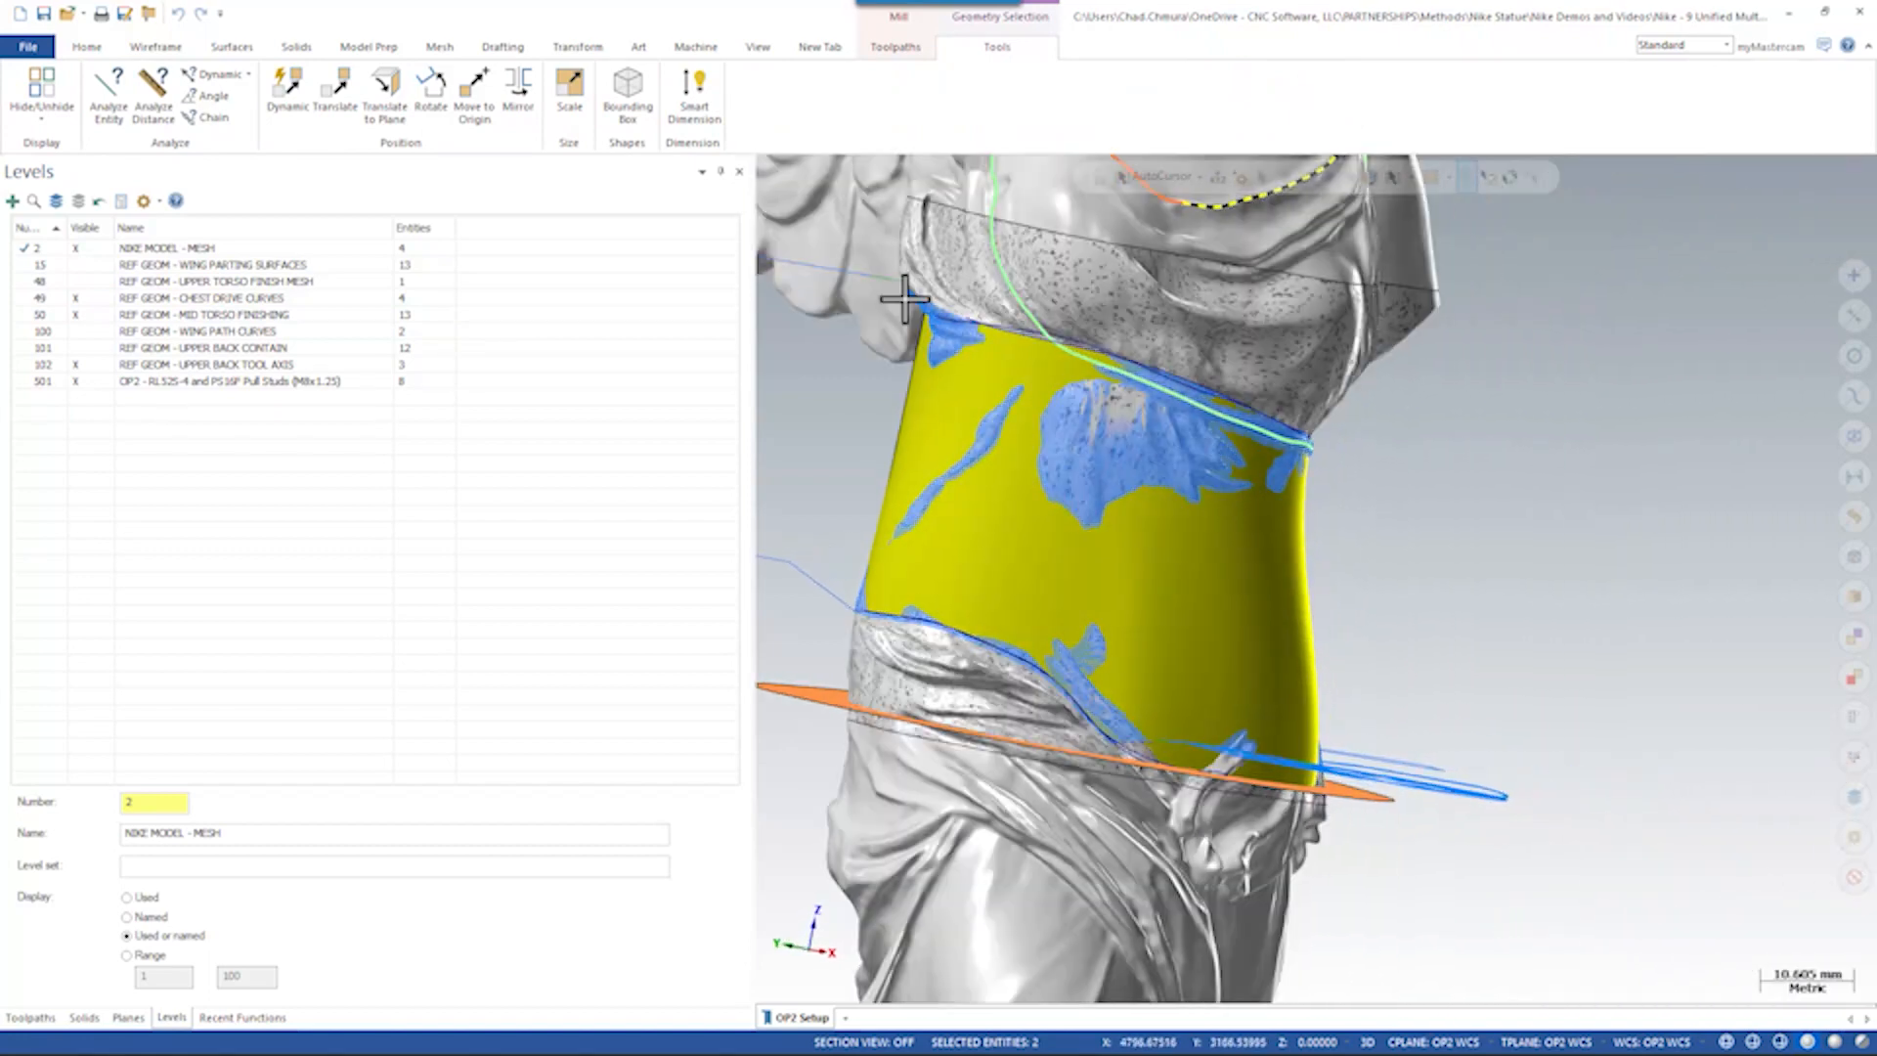
- Turn on level 50's mid-torso surface and show the Belly Finish toolpath beside it
{"action": "left_click", "coordinate": [86, 46]}
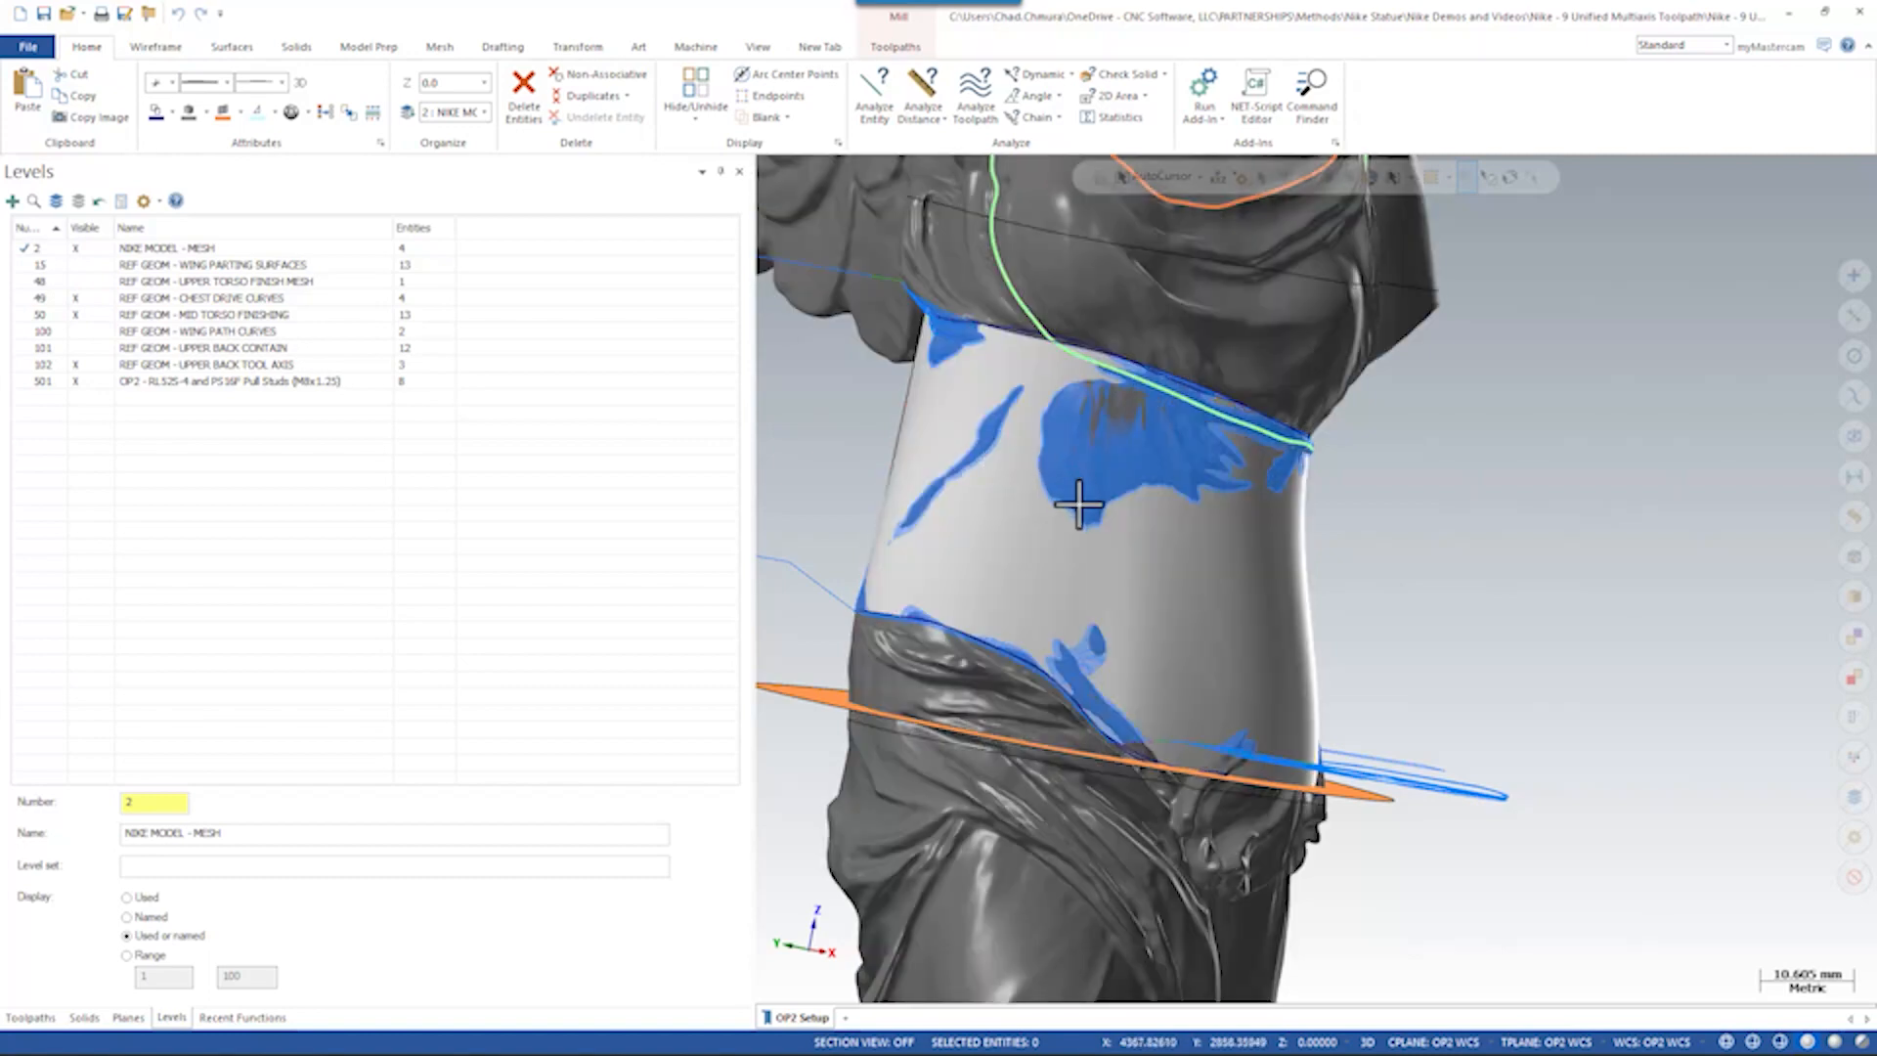
{"action": "left_click", "coordinate": [1071, 496]}
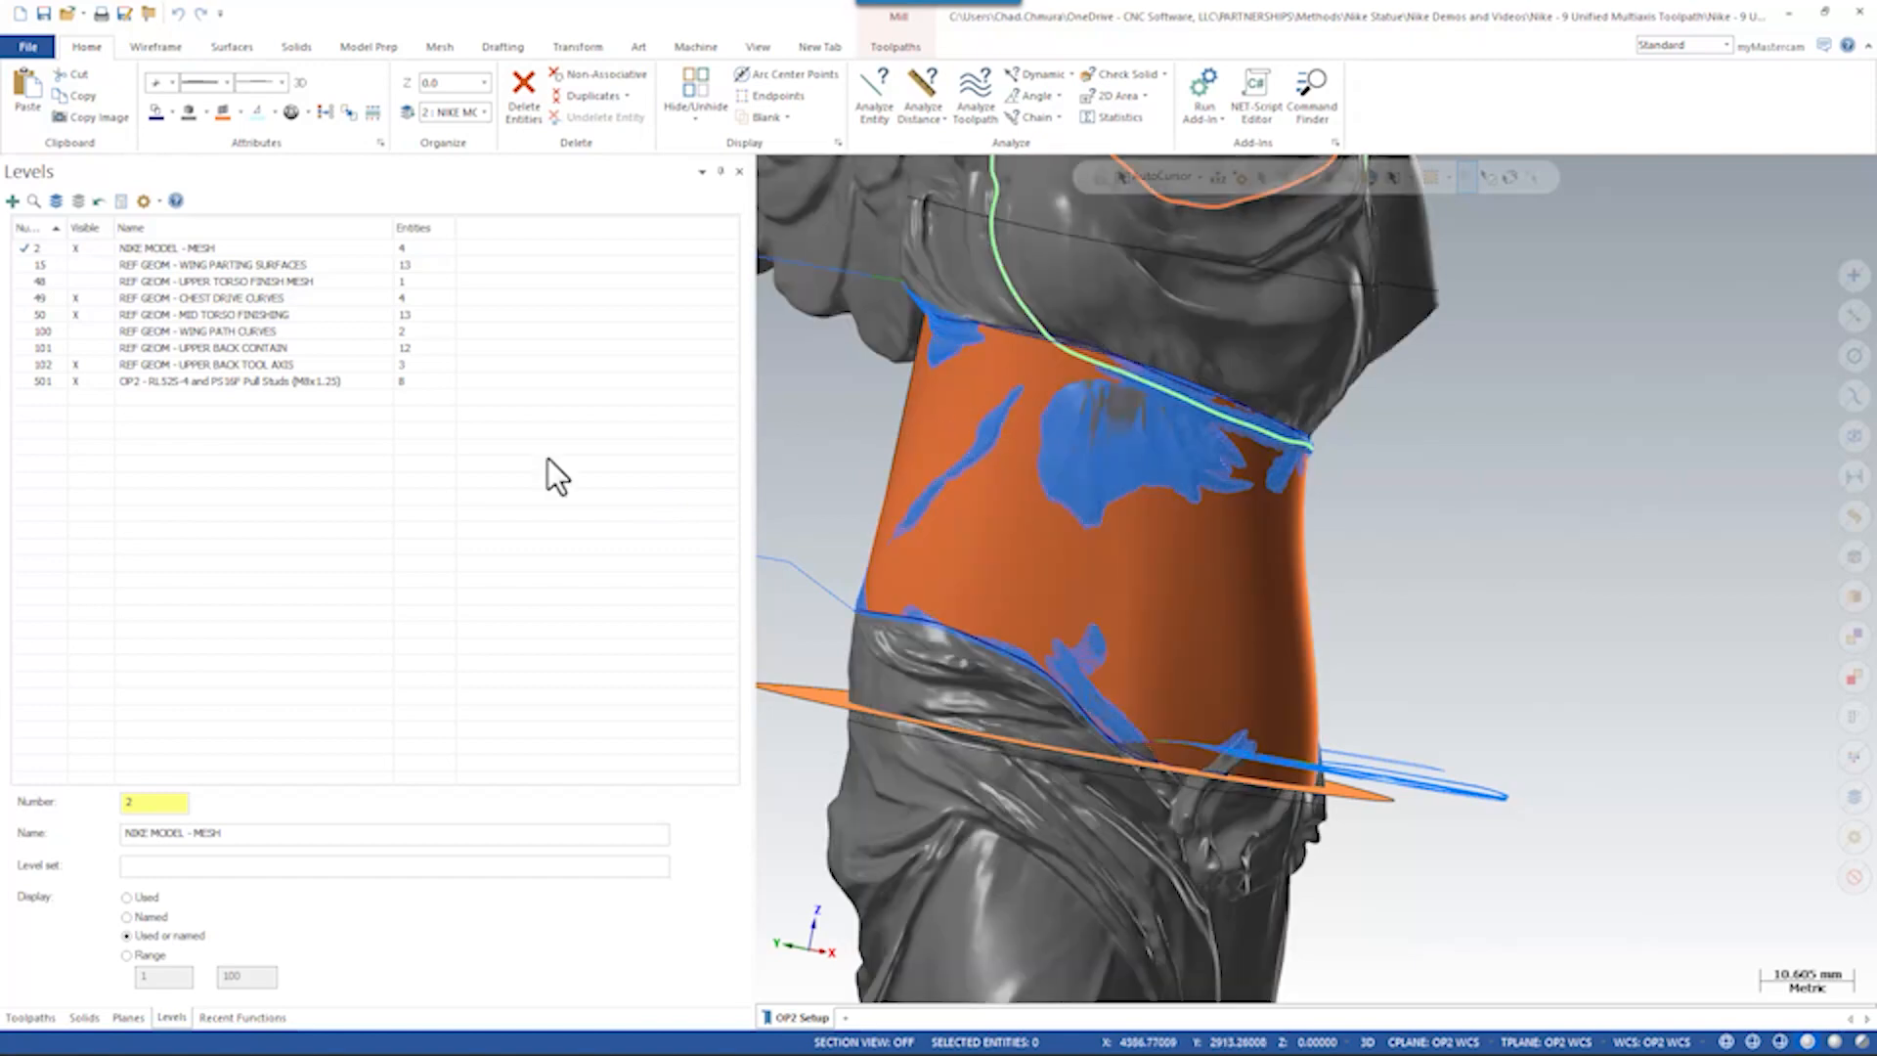
{"action": "left_click", "coordinate": [28, 1017]}
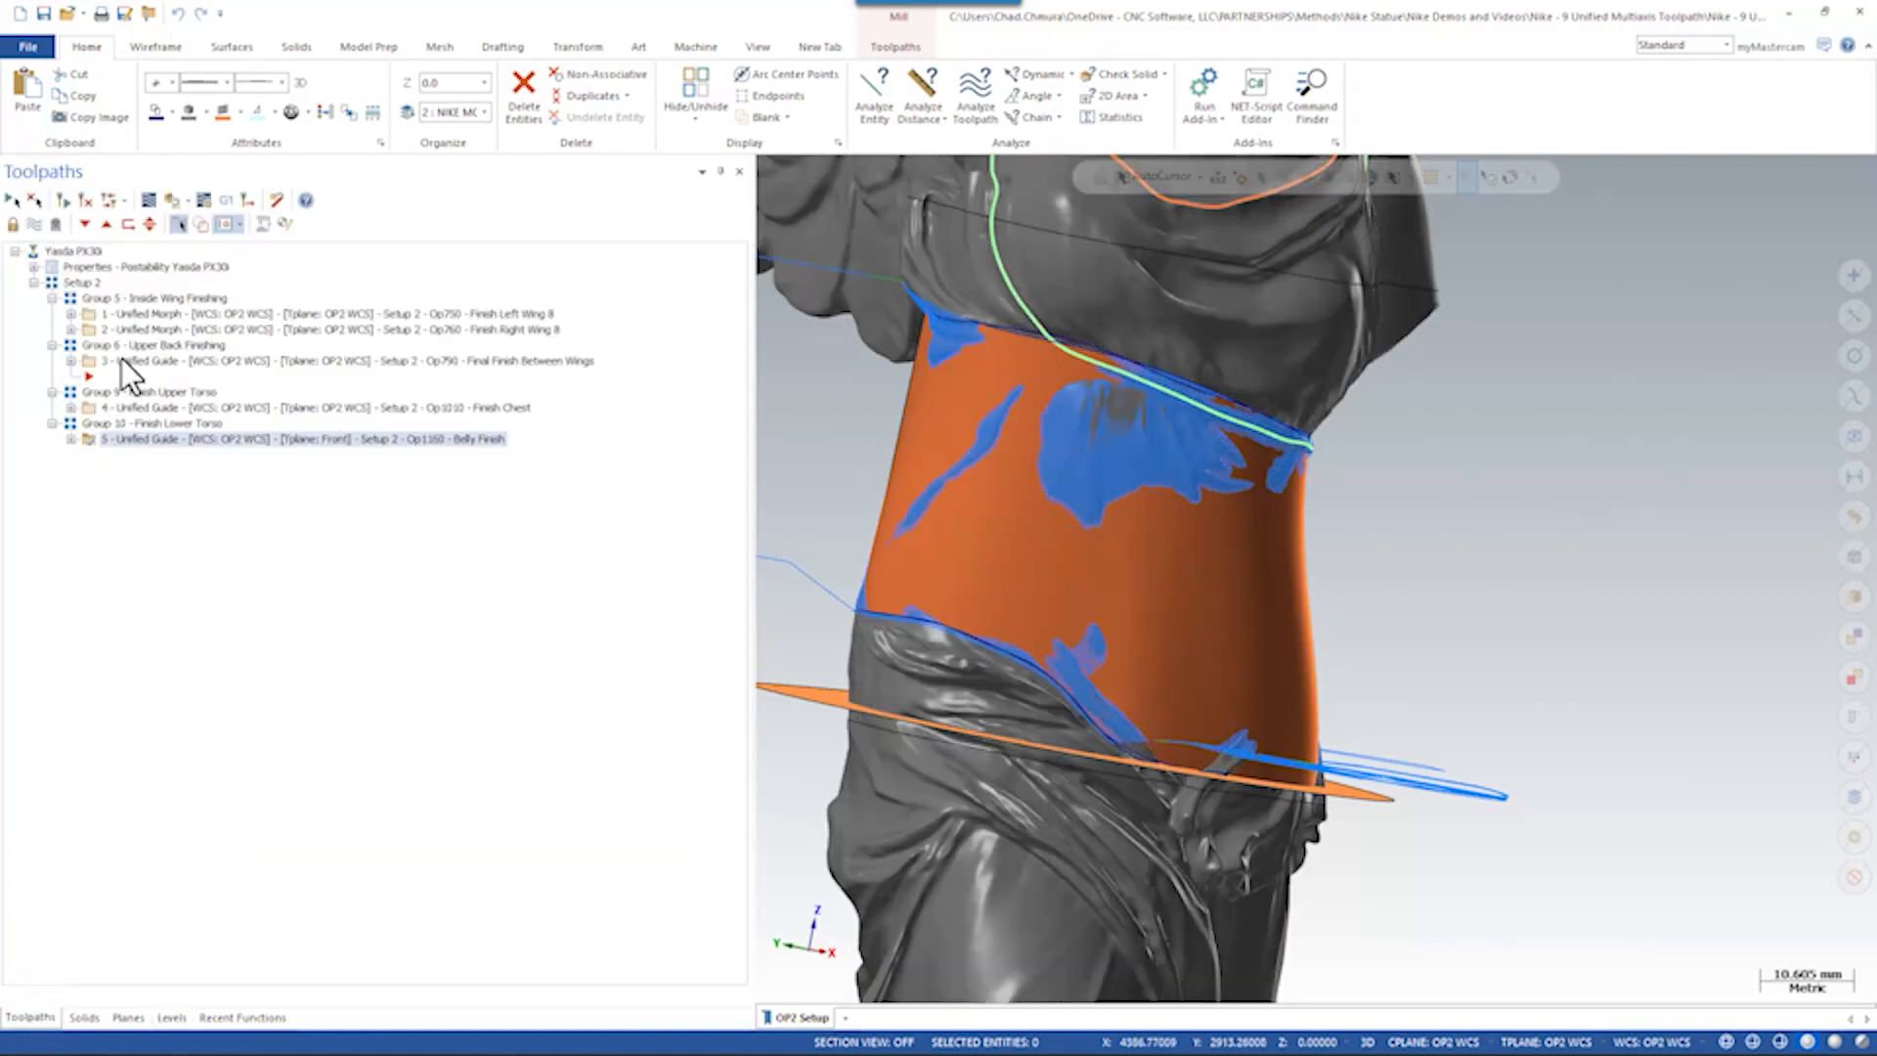
{"action": "left_click", "coordinate": [170, 1017]}
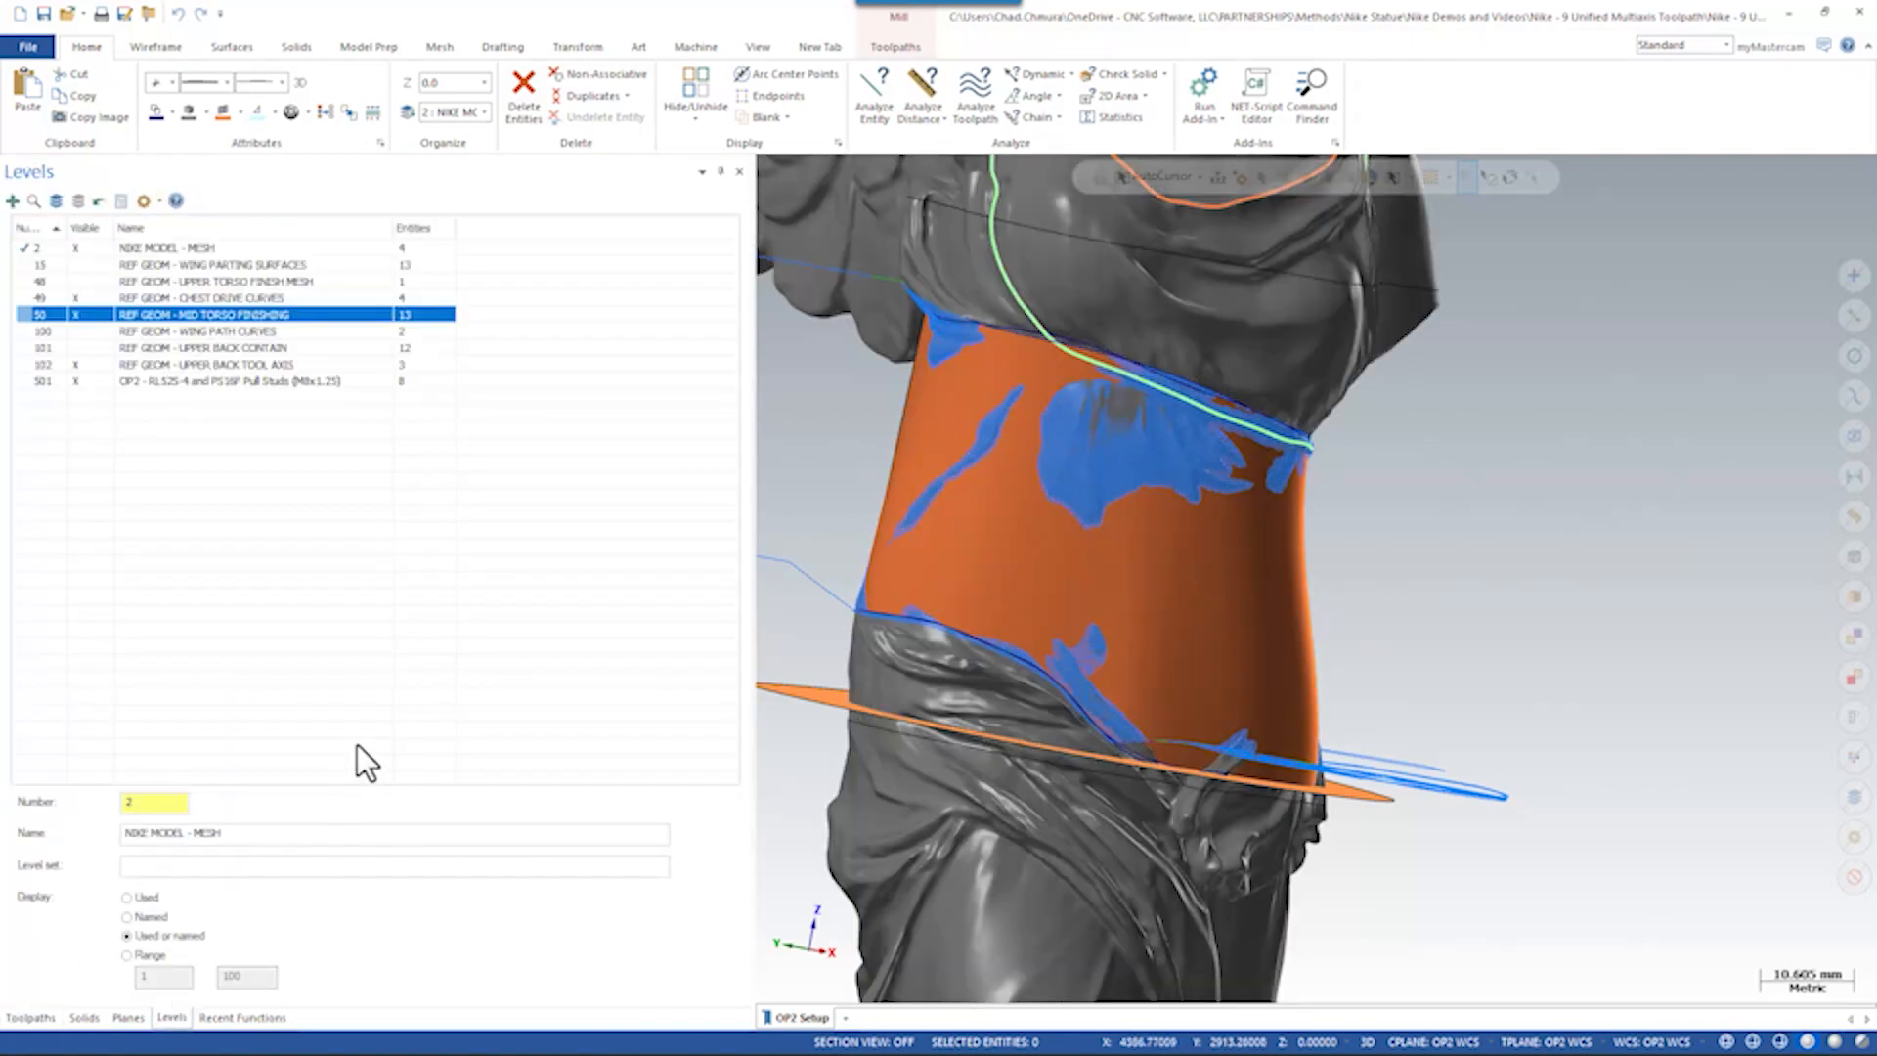